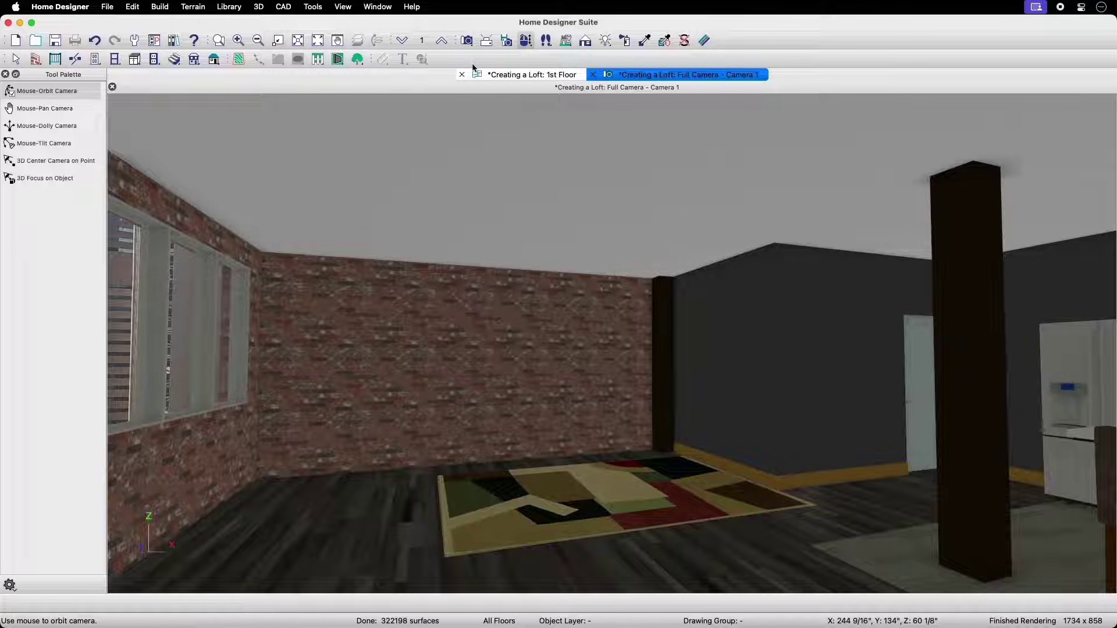
Return from the Full Camera 3D view to the 1st Floor plan
click(531, 74)
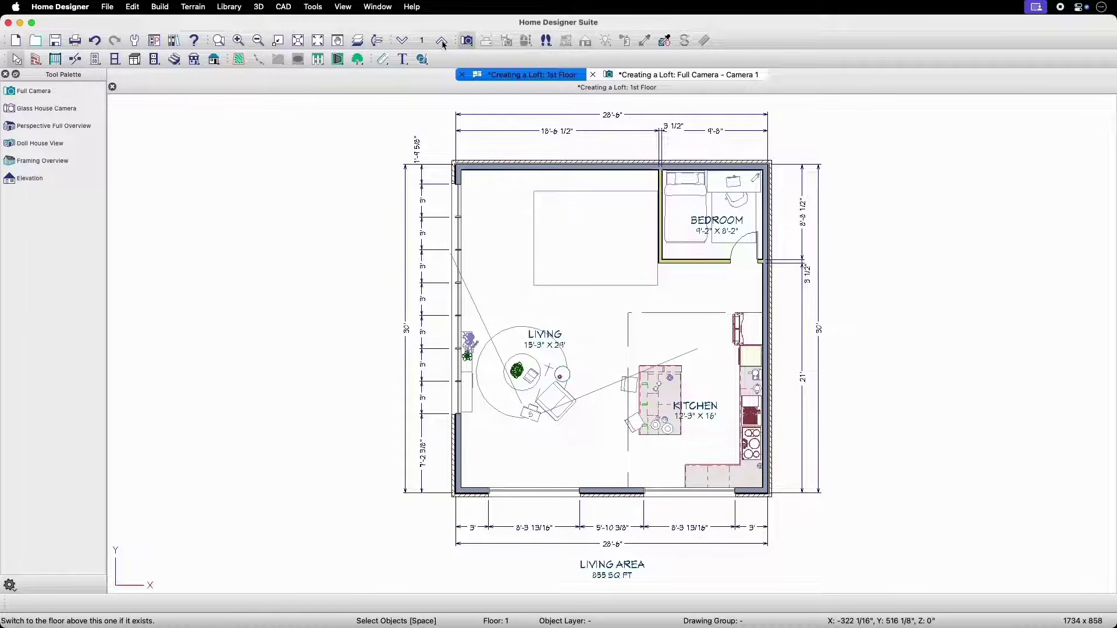
Go up one floor to the empty Floor 2 plan
click(442, 41)
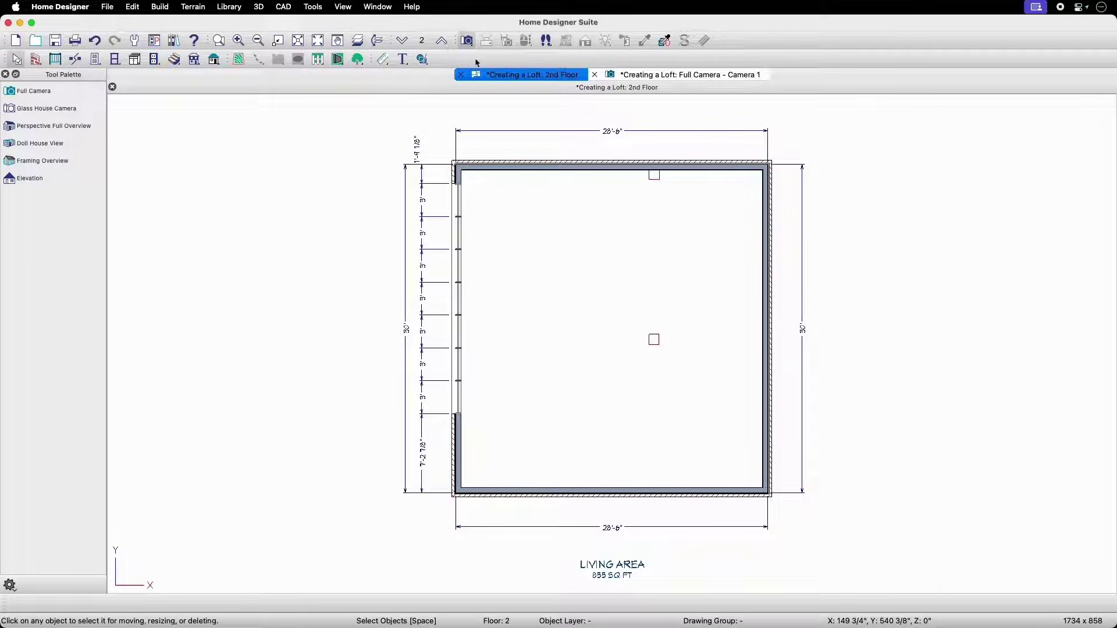
mouse_move(709, 368)
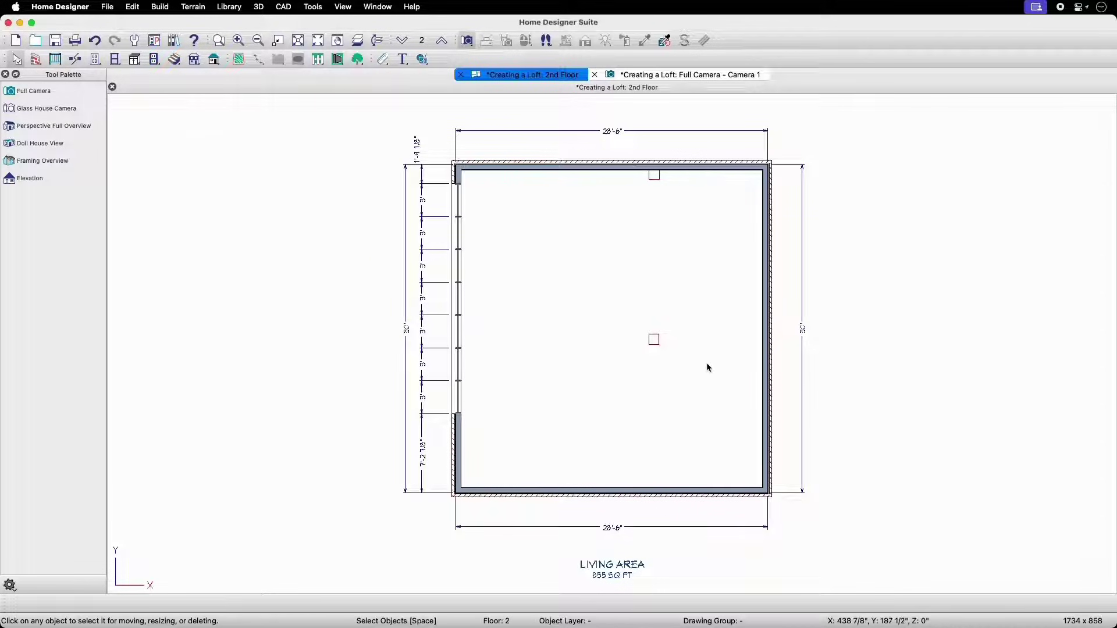
mouse_move(650, 356)
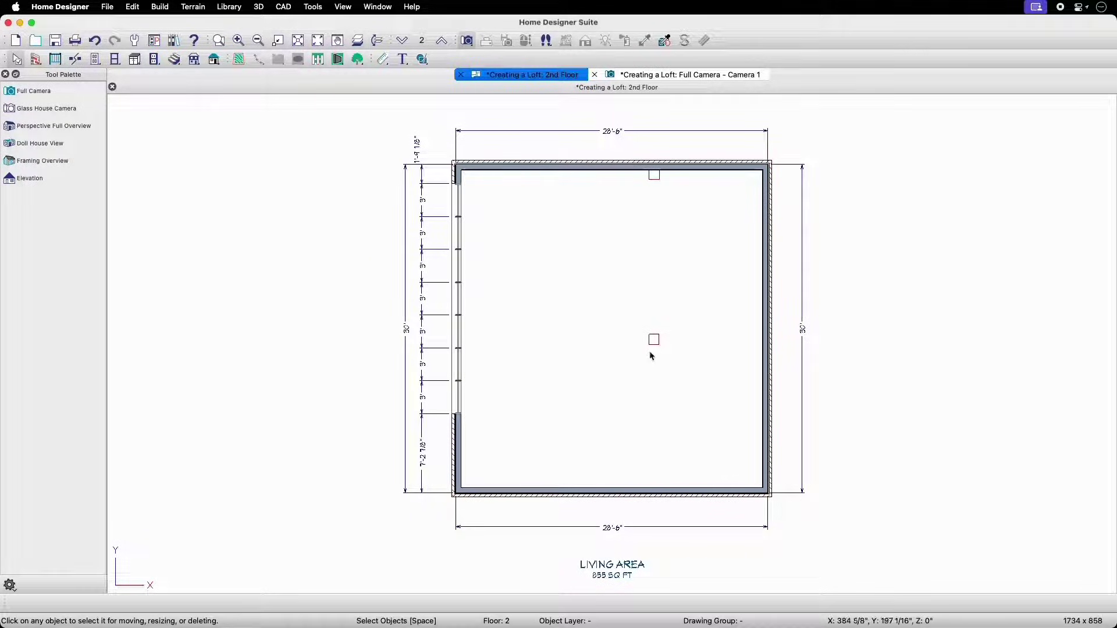
mouse_move(515, 172)
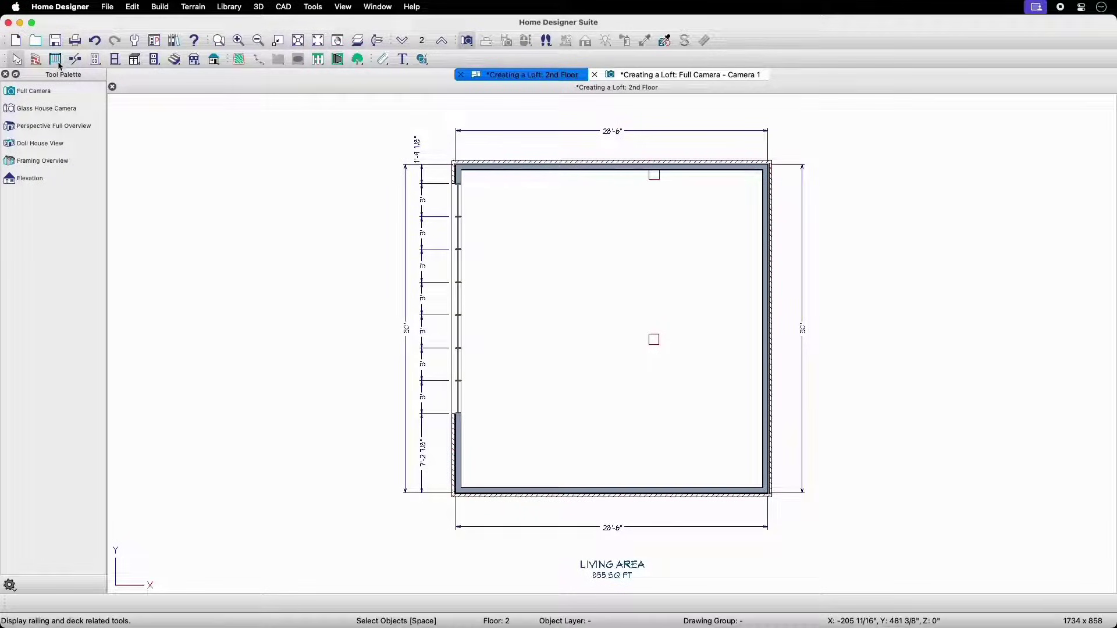
Draw an L-shaped Straight Railing from the top wall to the left wall, then return to Select Objects
click(54, 60)
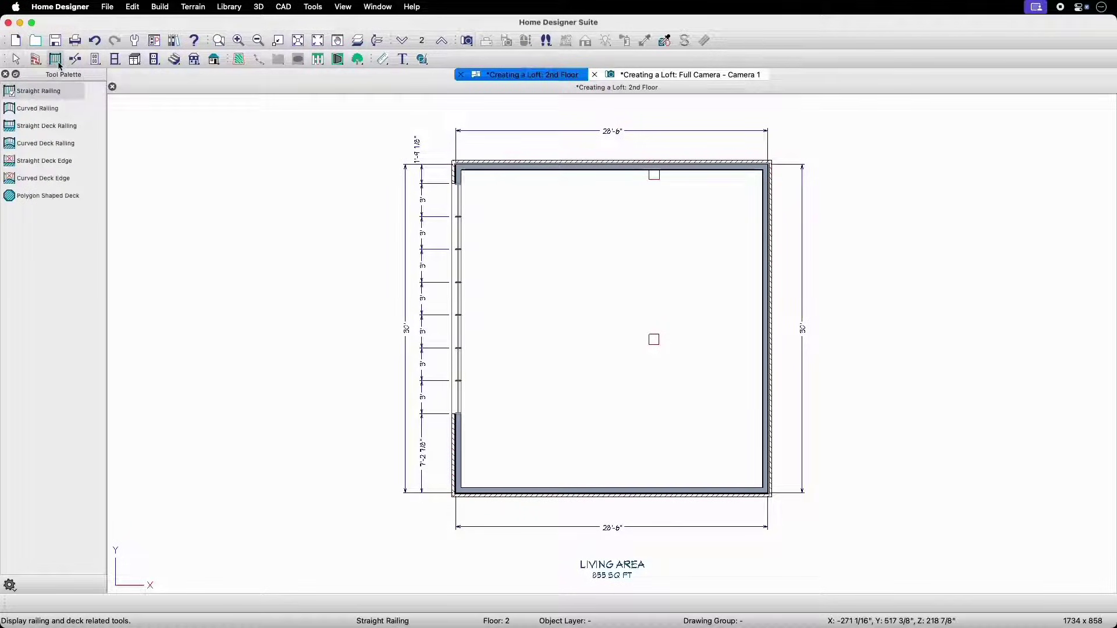
click(160, 7)
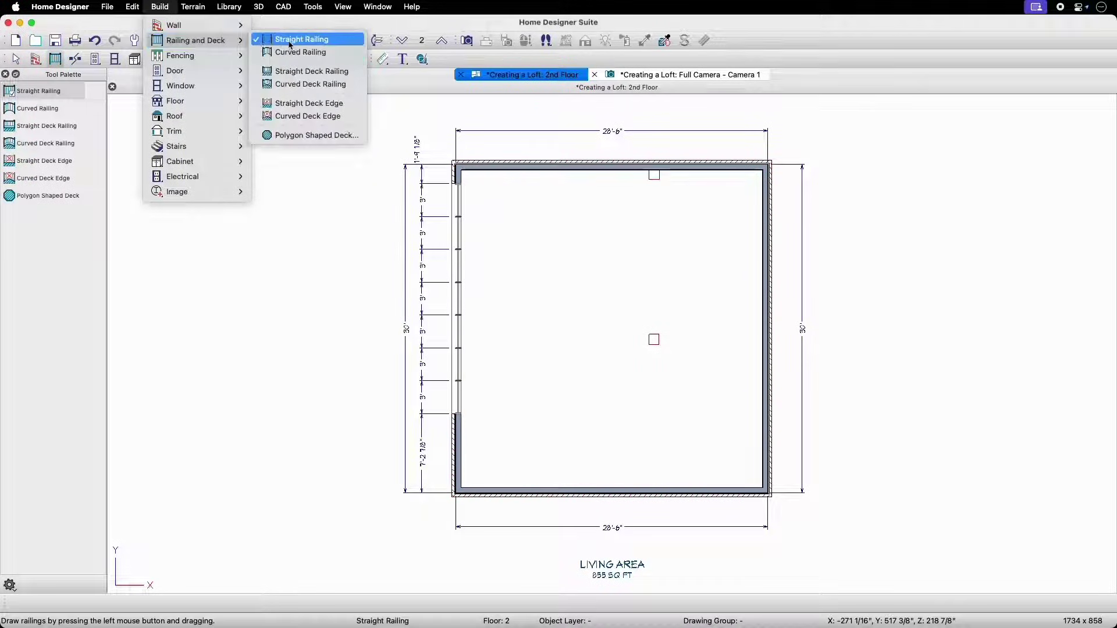
mouse_move(345, 44)
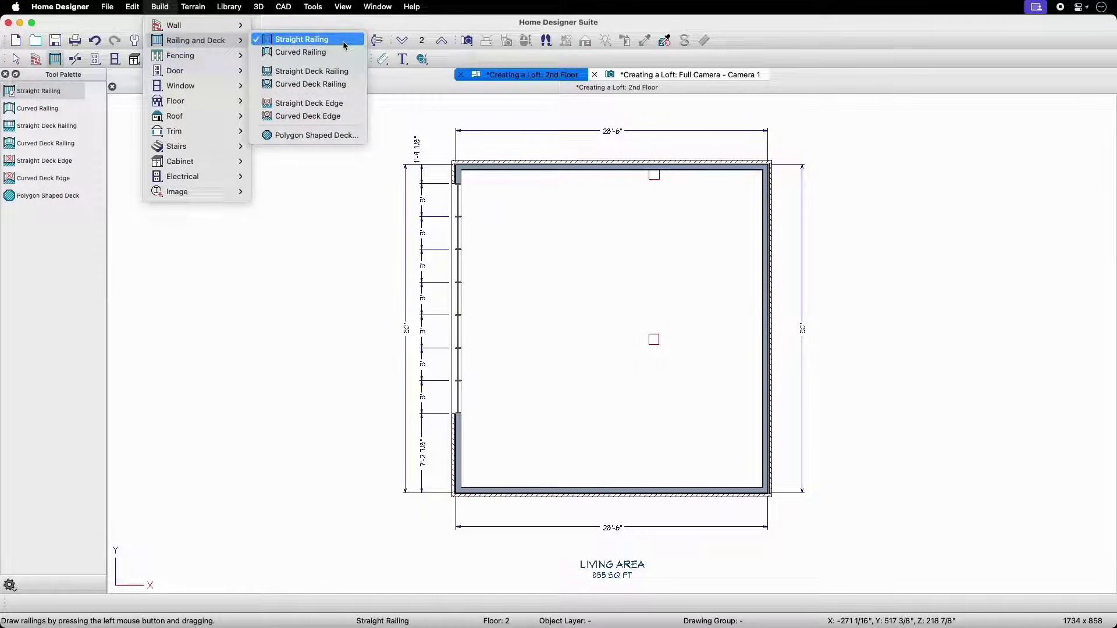
click(302, 40)
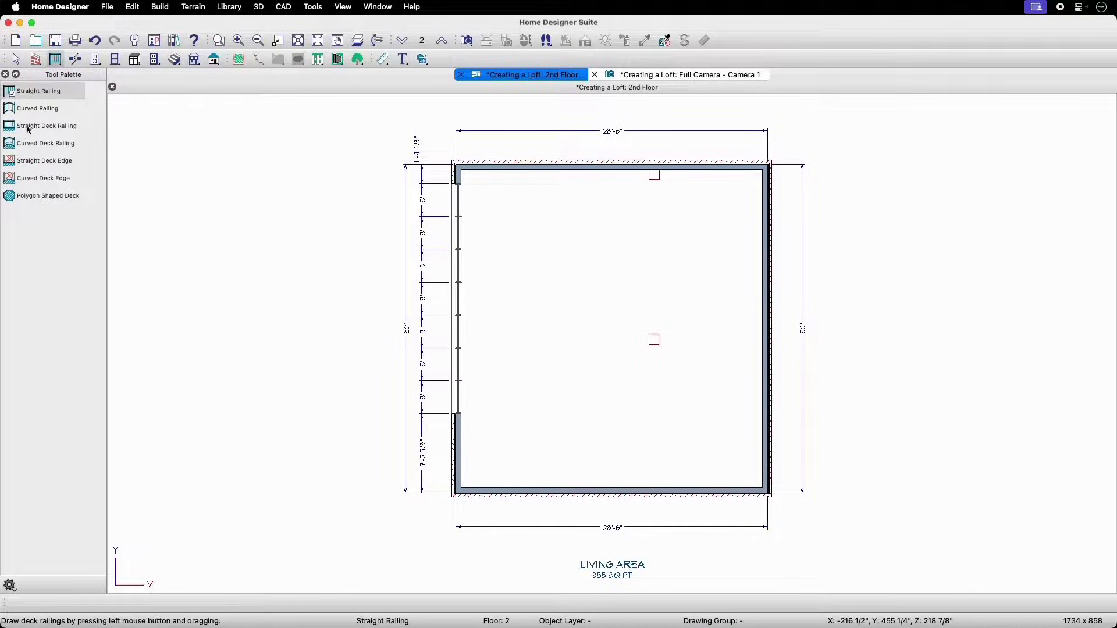
click(38, 91)
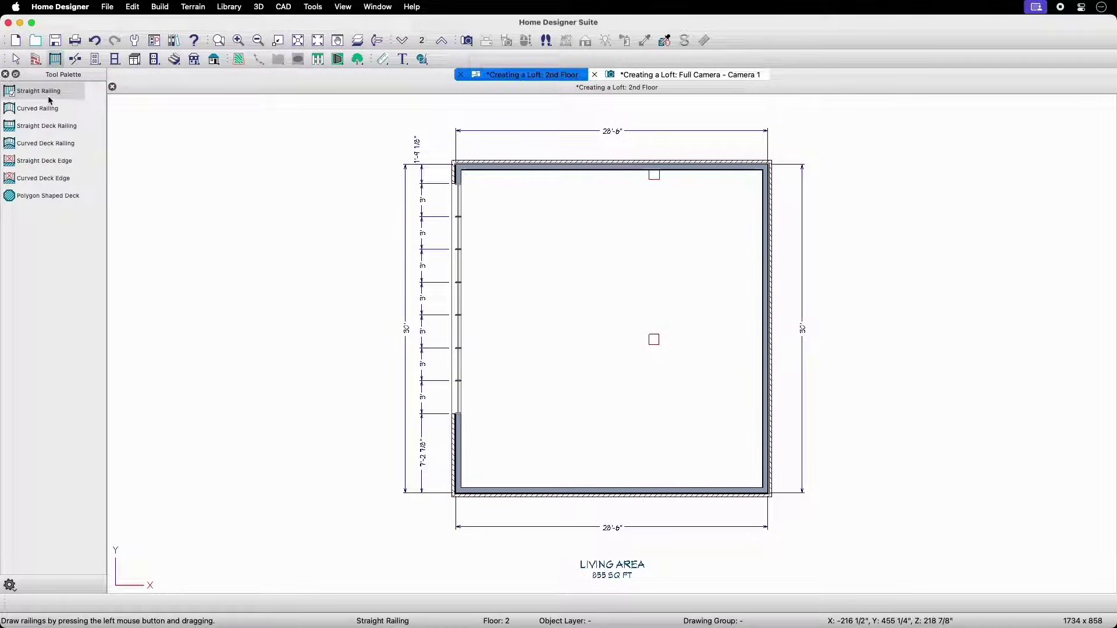
mouse_move(627, 184)
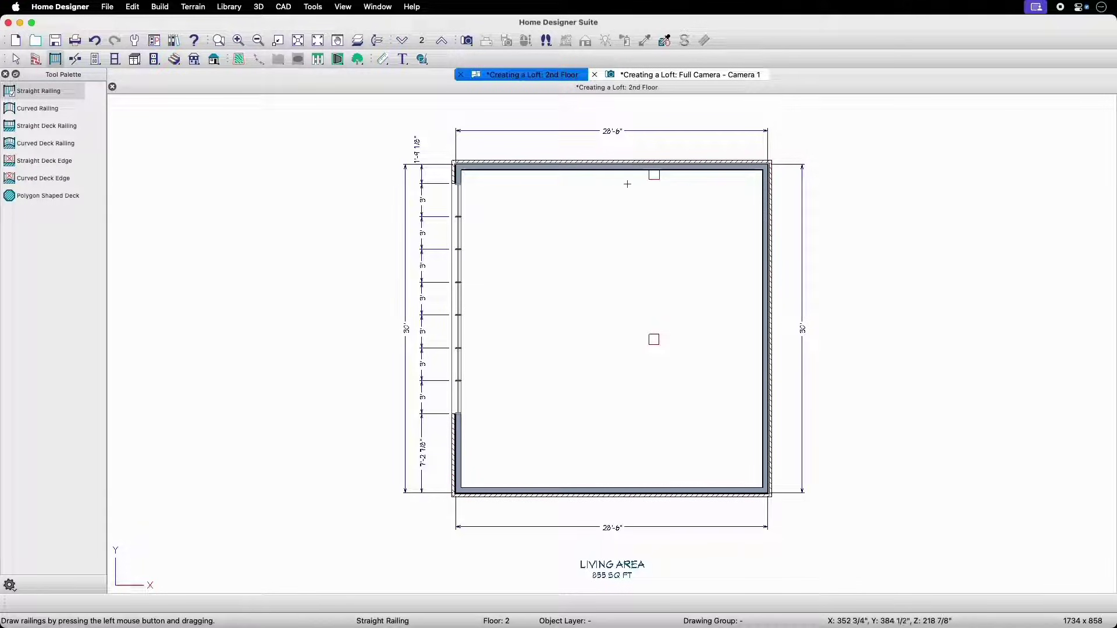
mouse_move(624, 171)
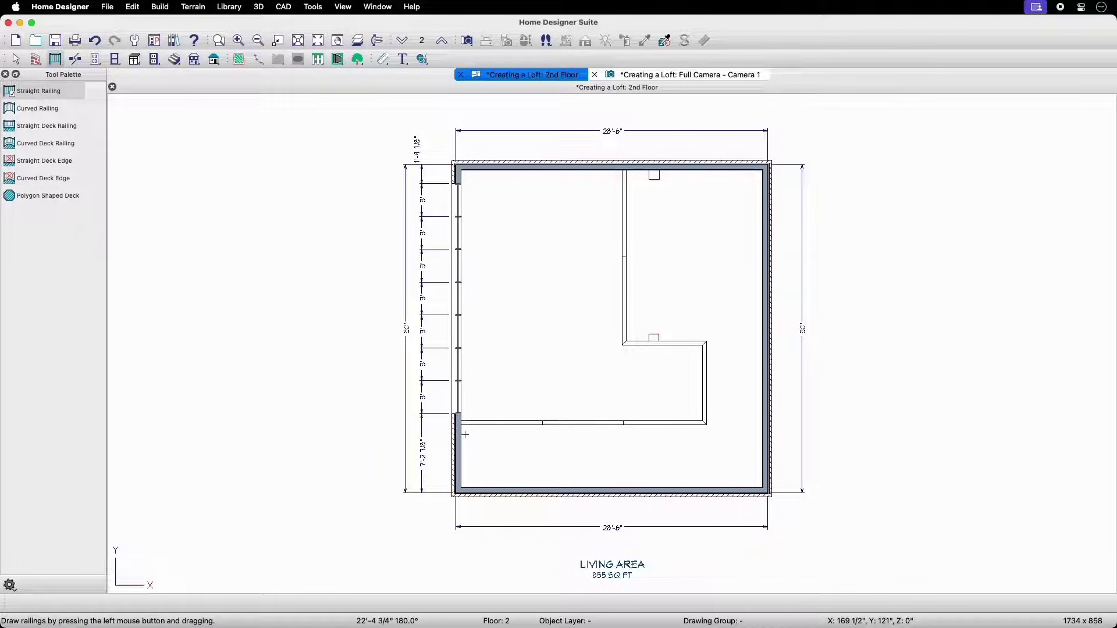
mouse_move(192, 248)
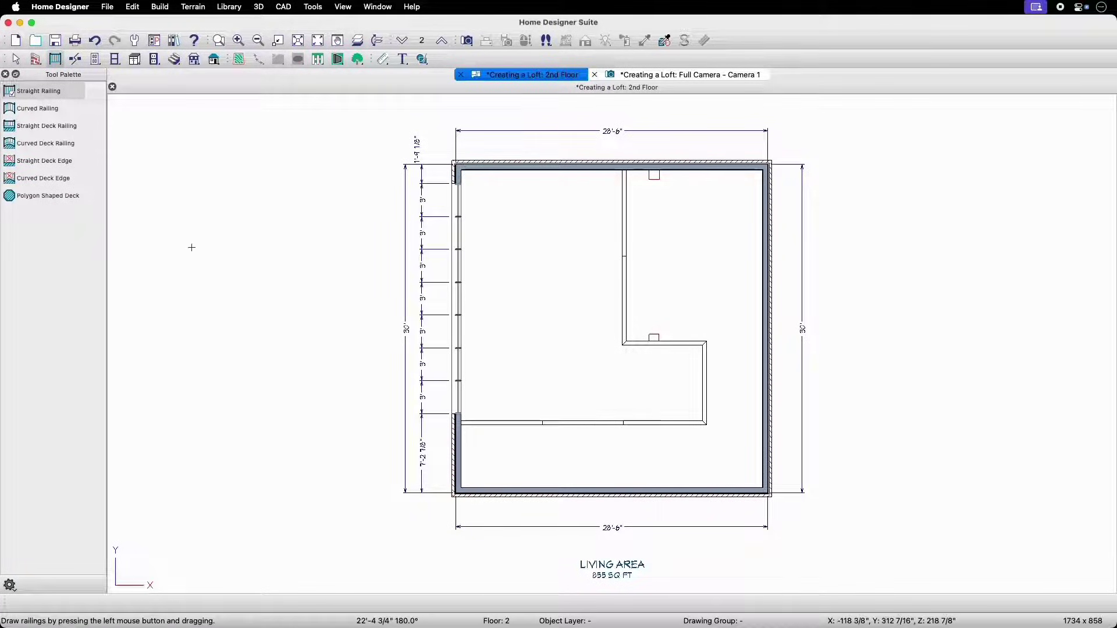
click(15, 59)
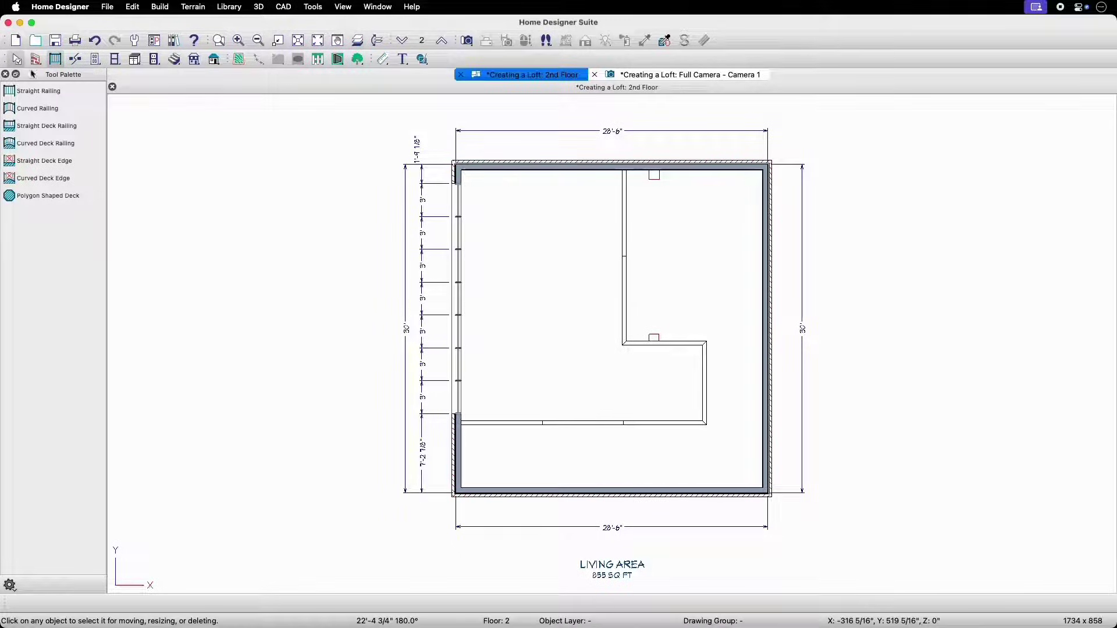
mouse_move(684, 348)
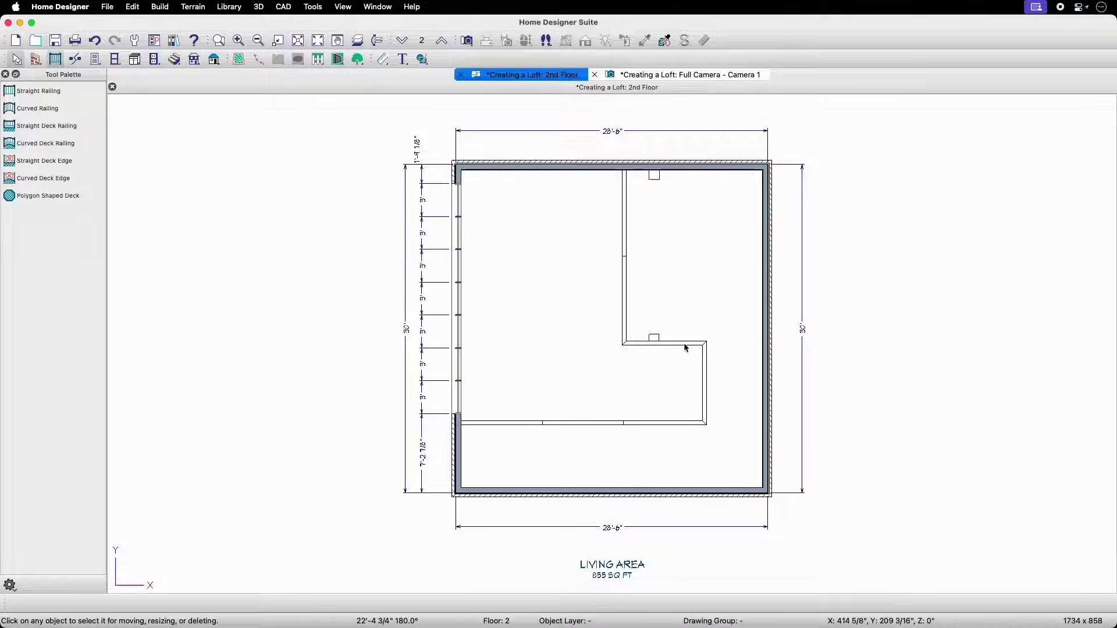
Break the railing at both sides of the small square and make the short piece invisible
click(654, 341)
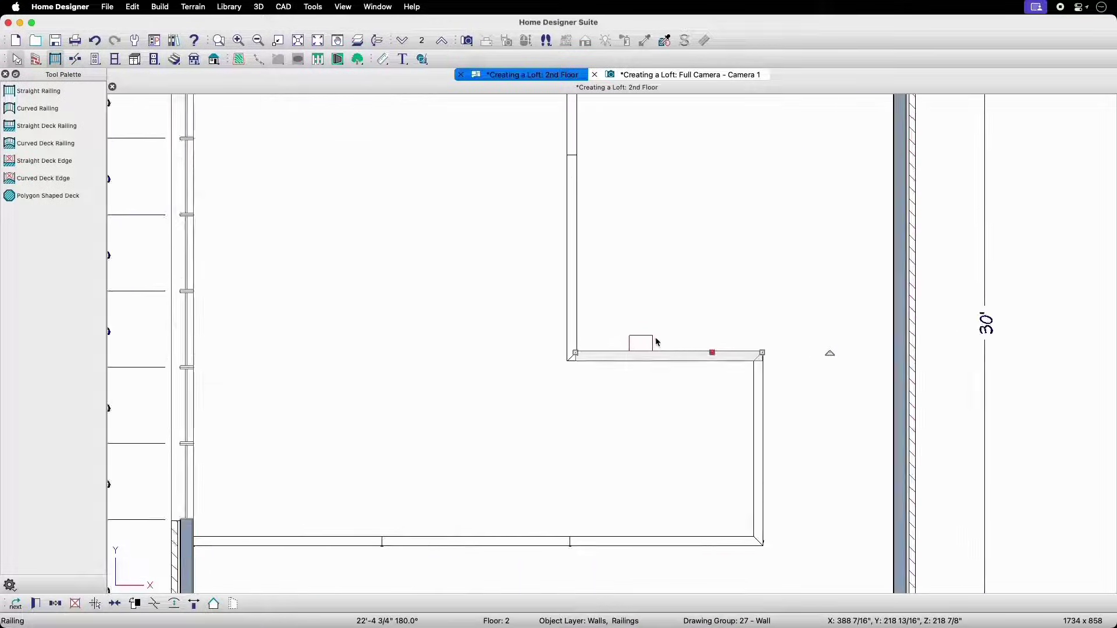
click(114, 604)
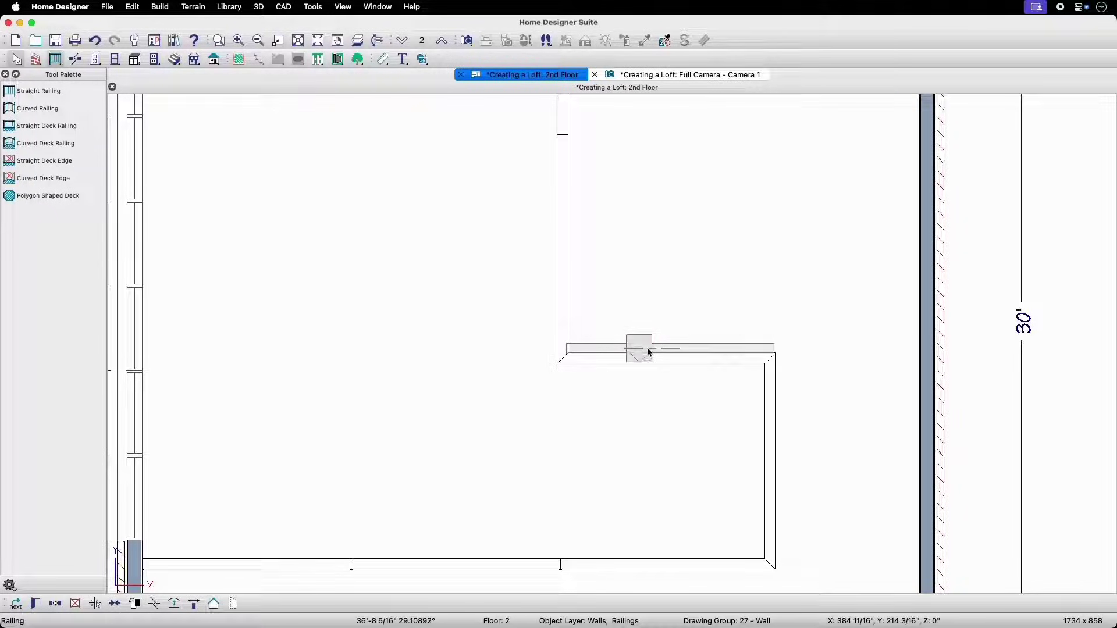
click(645, 350)
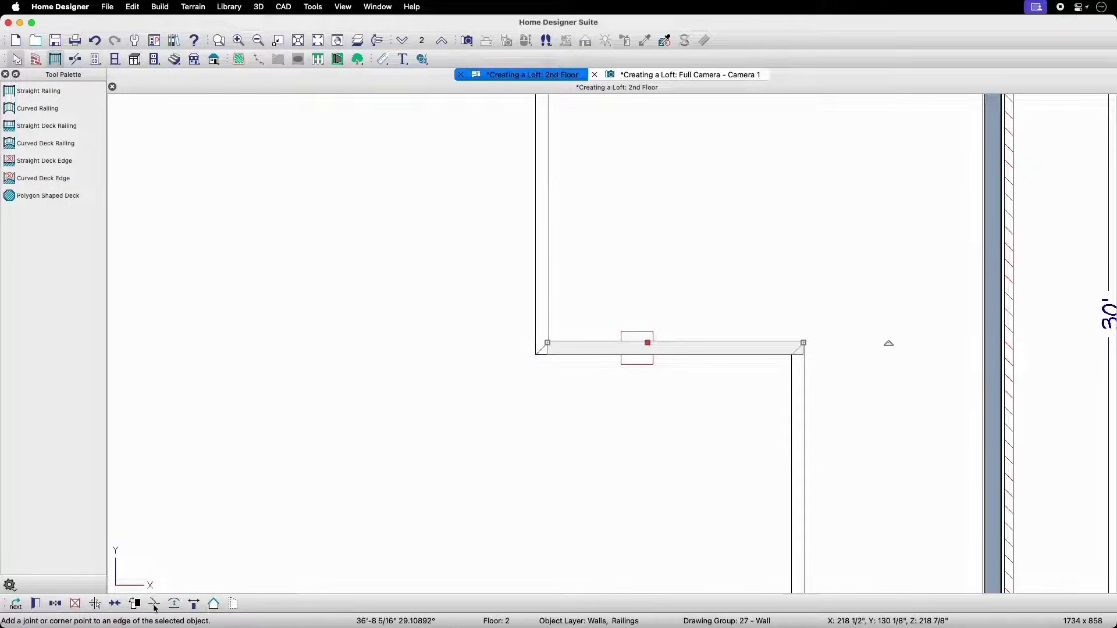
click(490, 491)
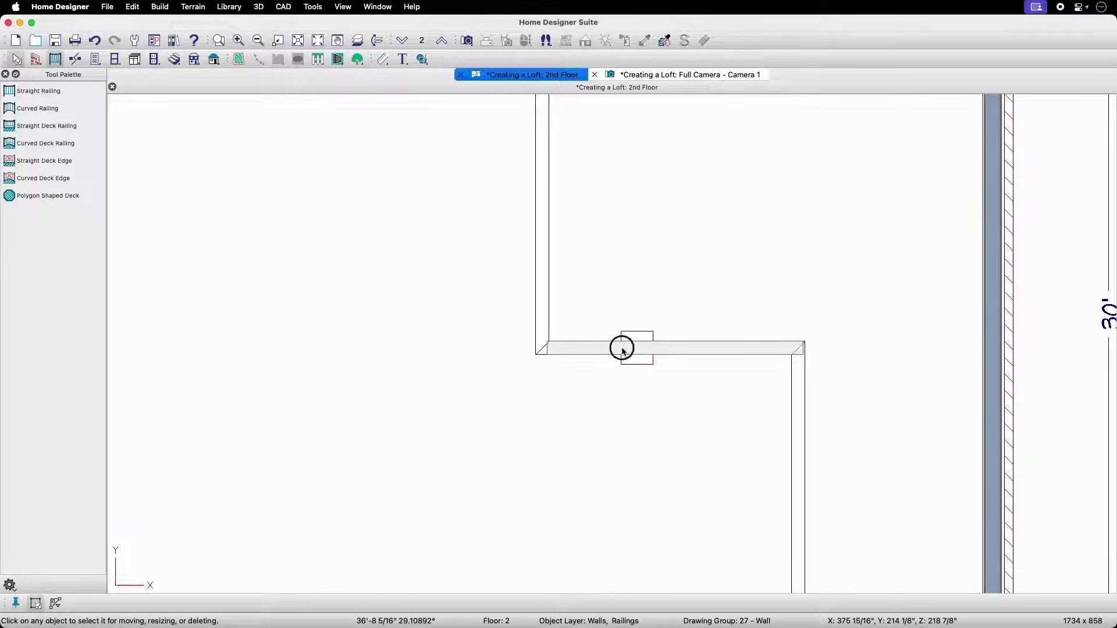
click(622, 348)
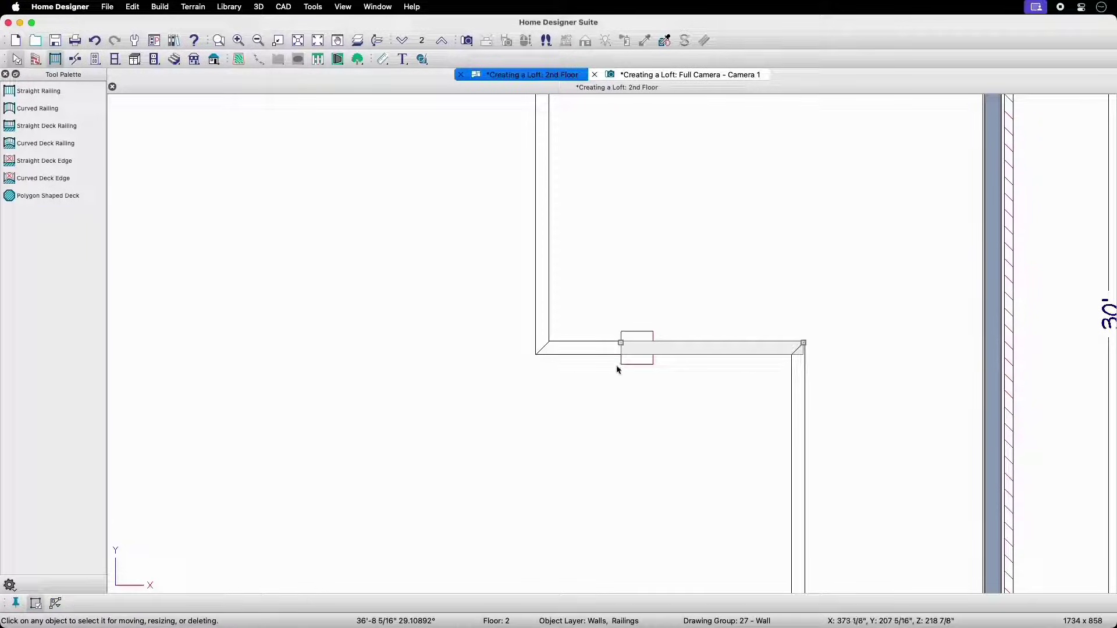
mouse_move(654, 350)
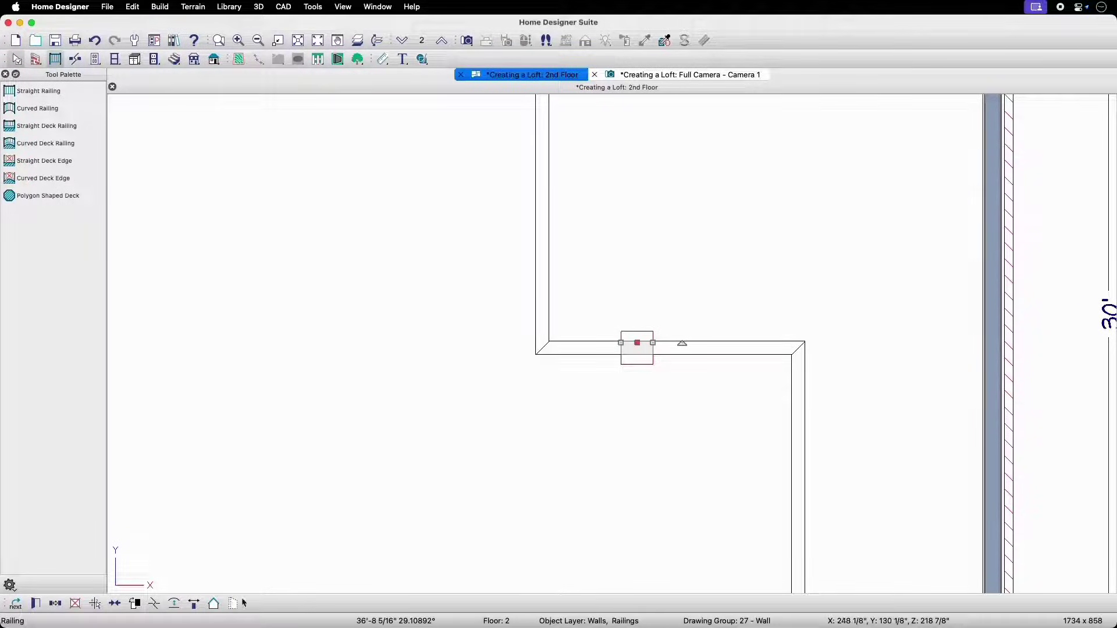
mouse_move(232, 604)
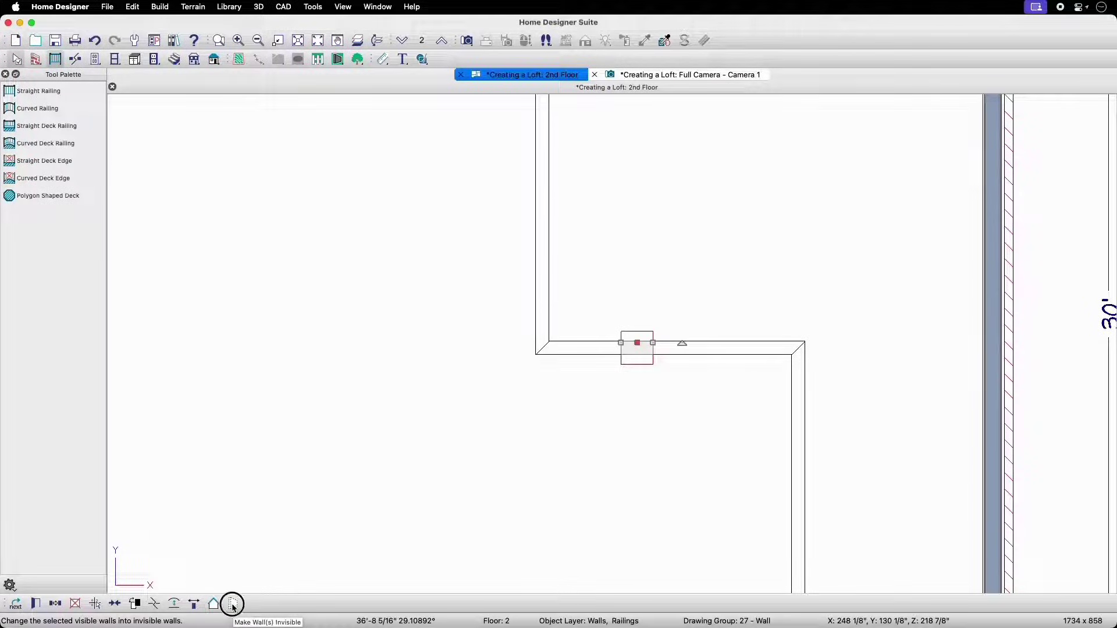
click(232, 604)
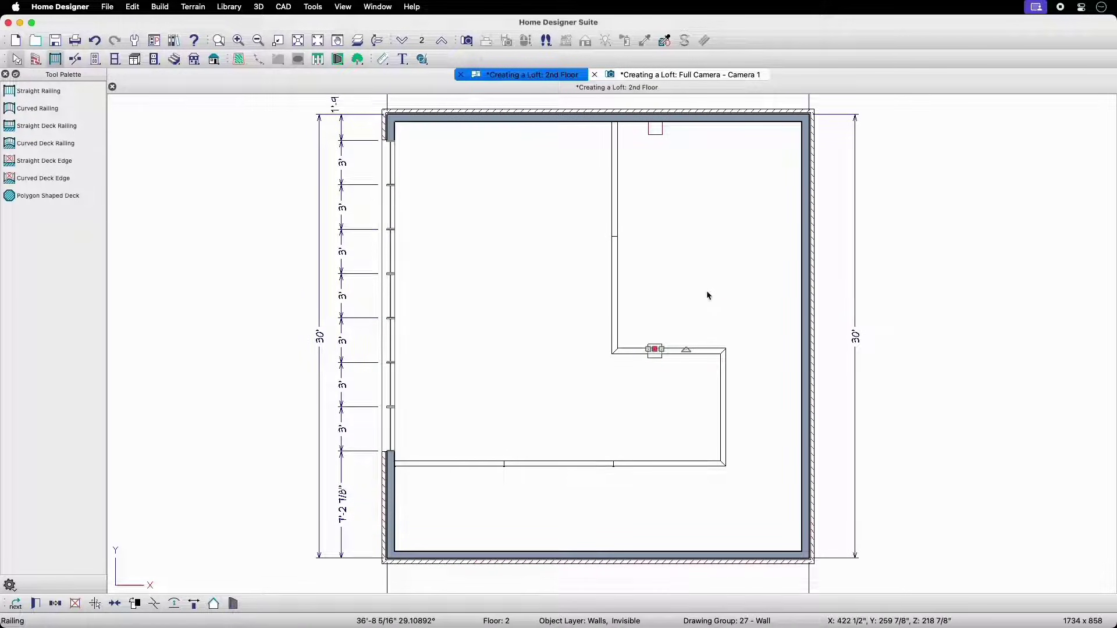
Name the upper-right room 'Loft' with Show Room Label checked in Room Specification
click(708, 296)
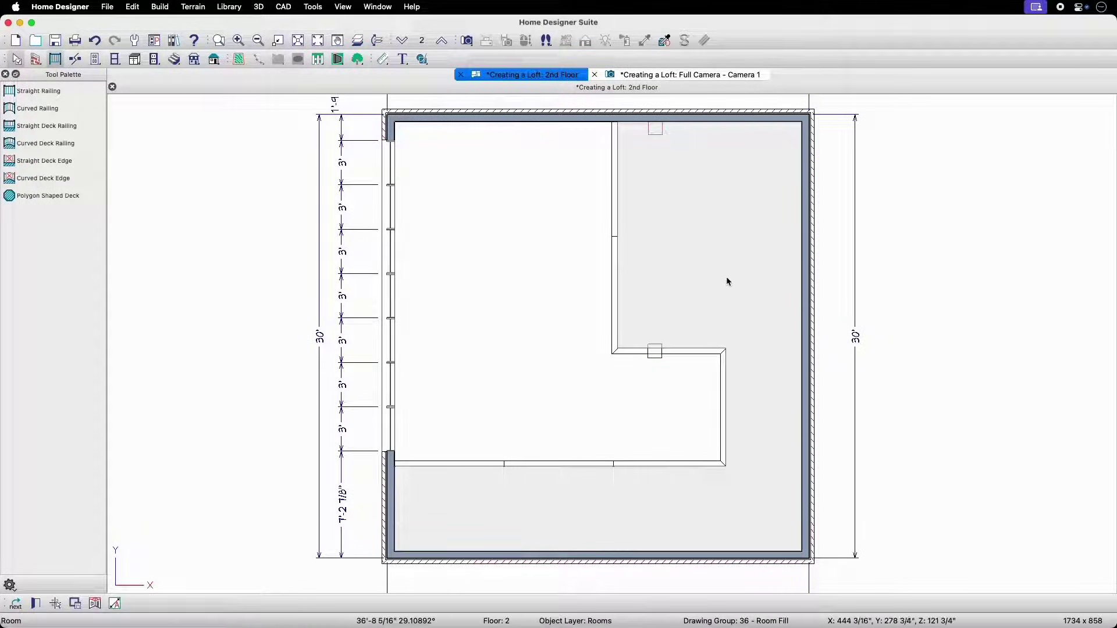
mouse_move(498, 541)
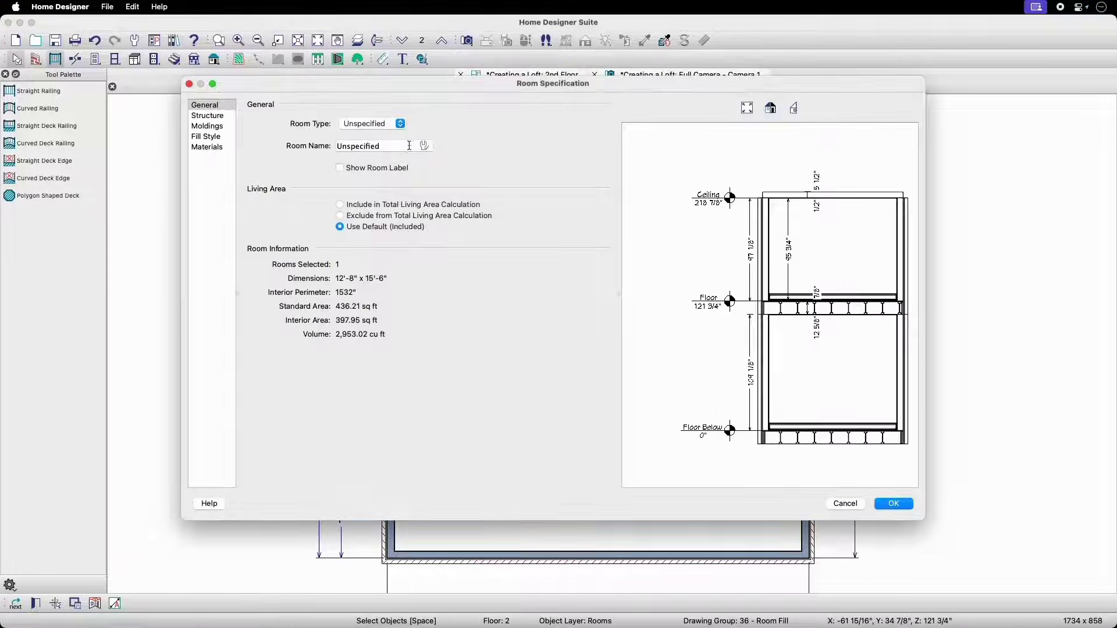
triple_click(370, 146)
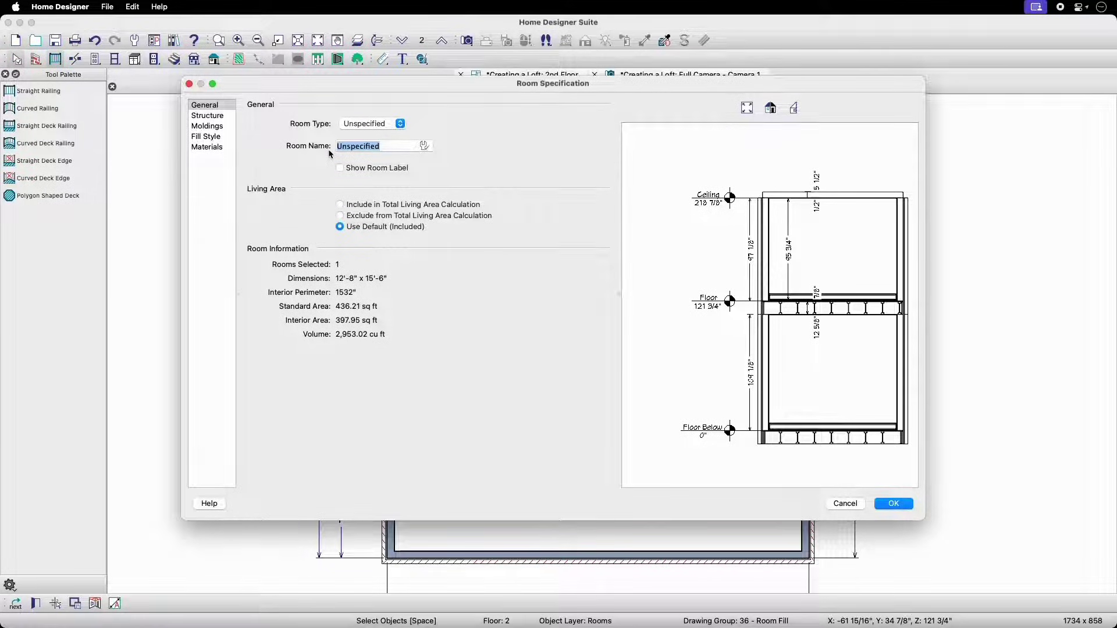
text(Loft)
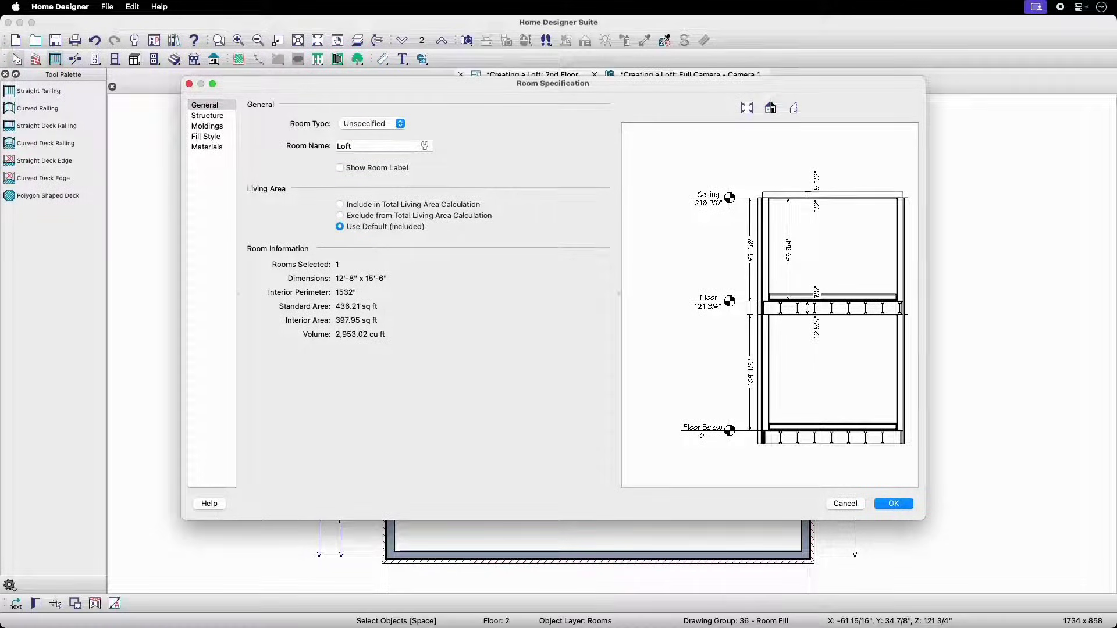
click(340, 168)
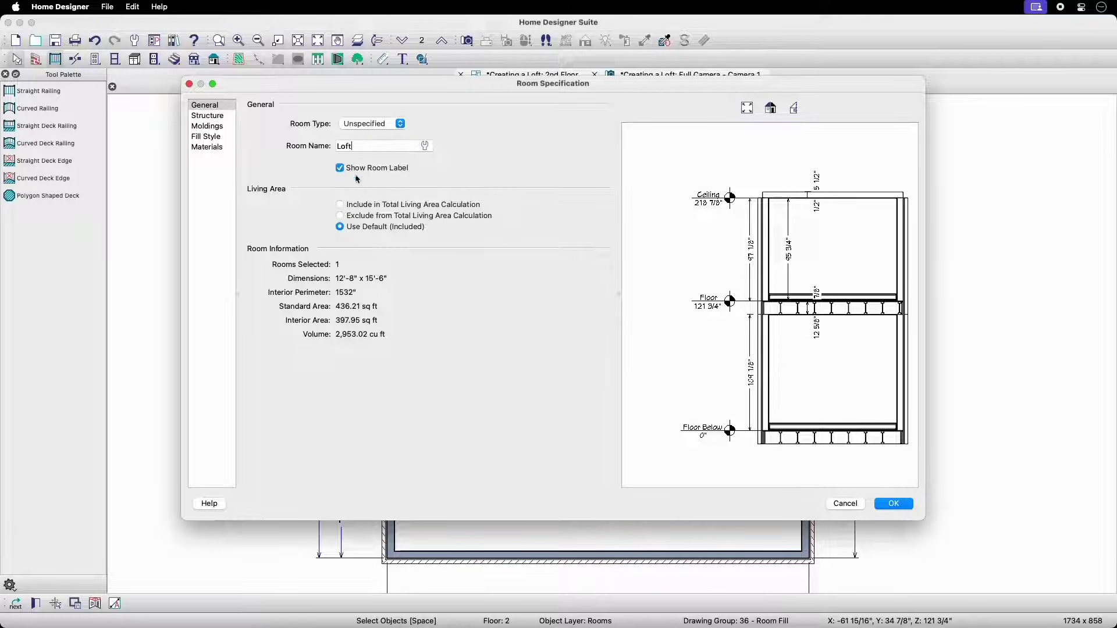
click(894, 503)
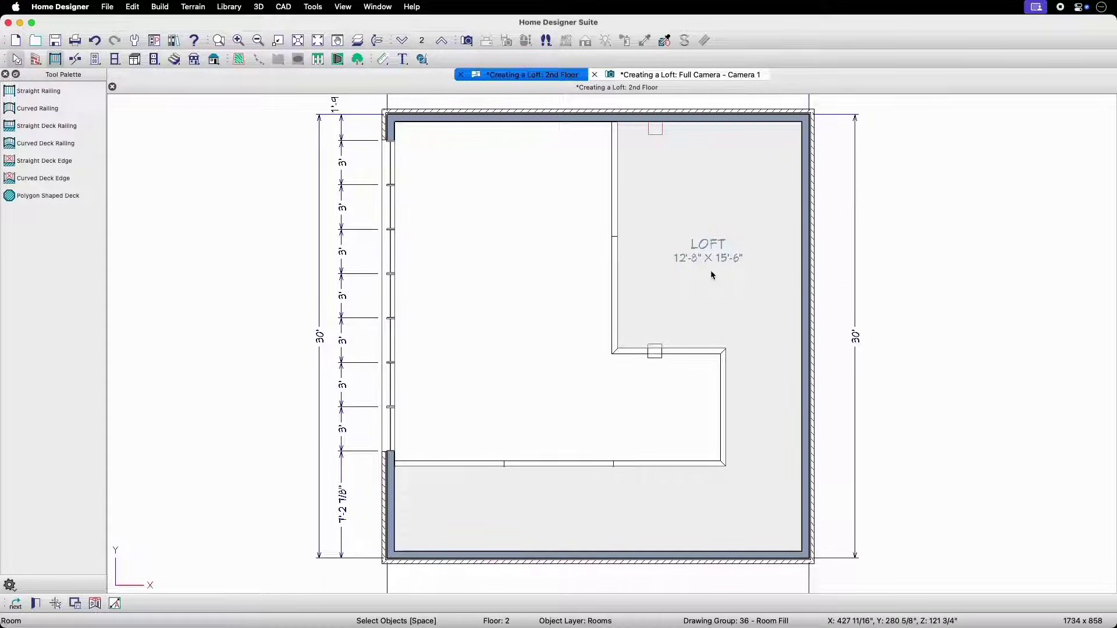
mouse_move(498, 261)
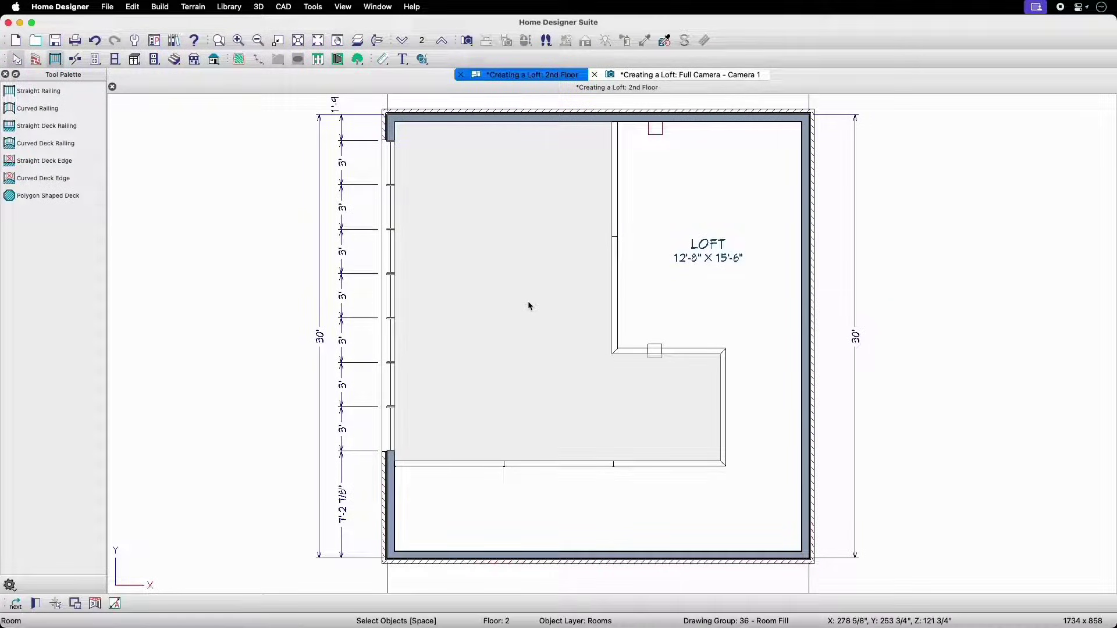
mouse_move(37, 604)
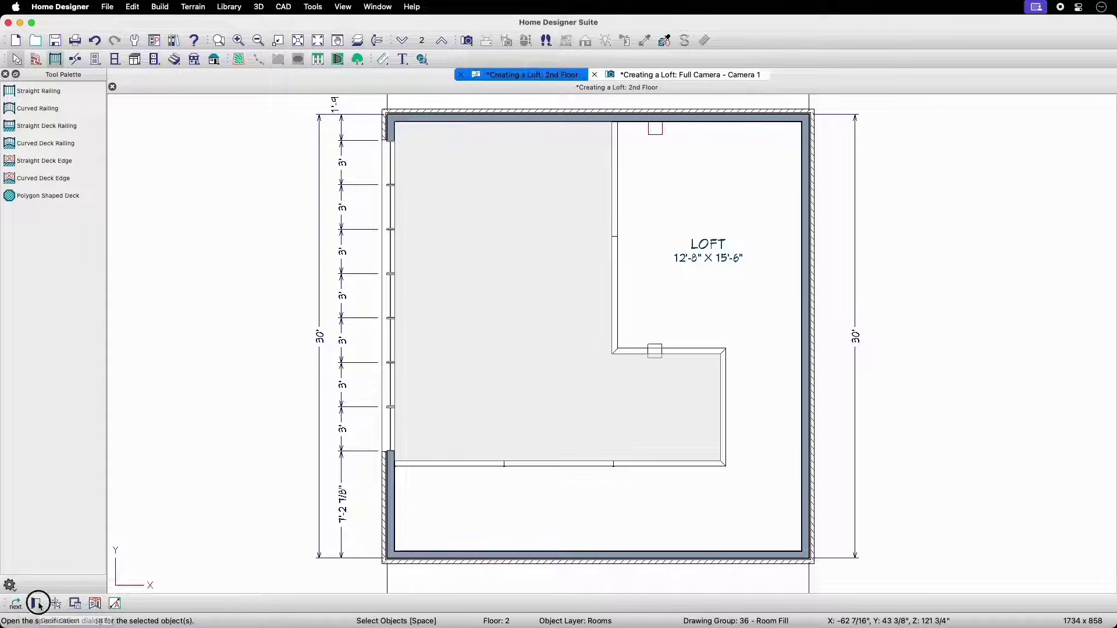
Set the L-shaped room's Room Type to Open Below in Room Specification
click(37, 602)
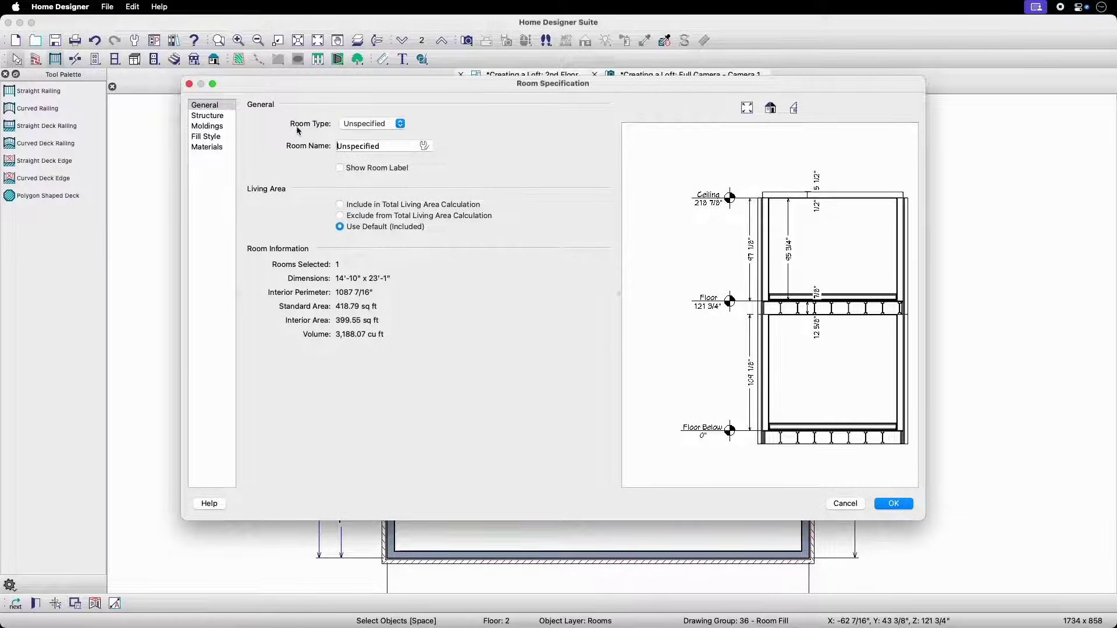
click(372, 123)
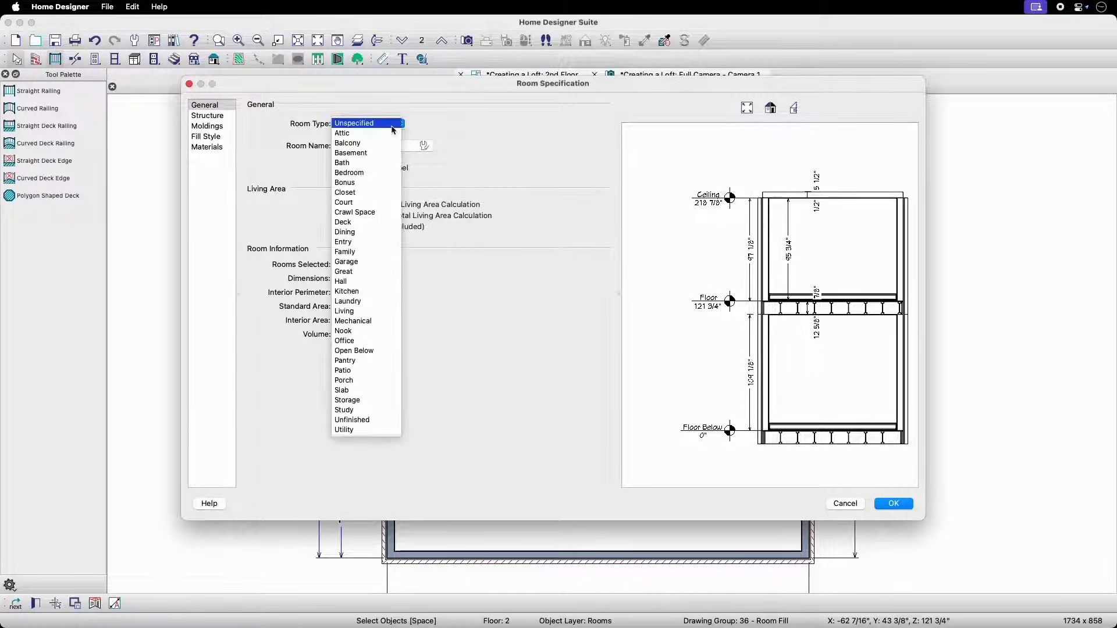
mouse_move(363, 350)
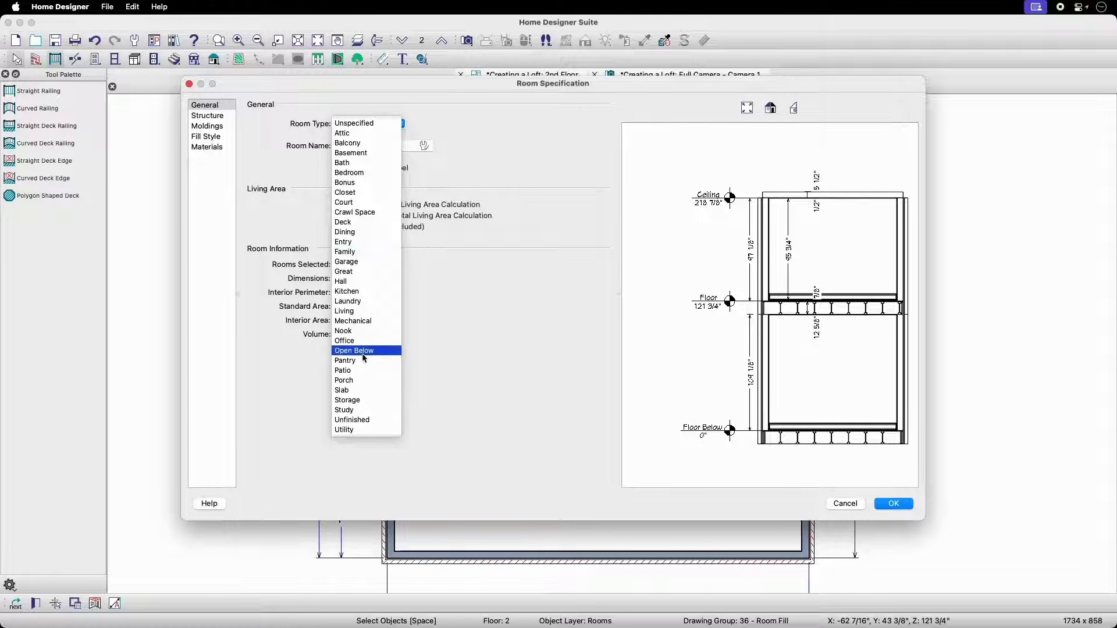
click(354, 351)
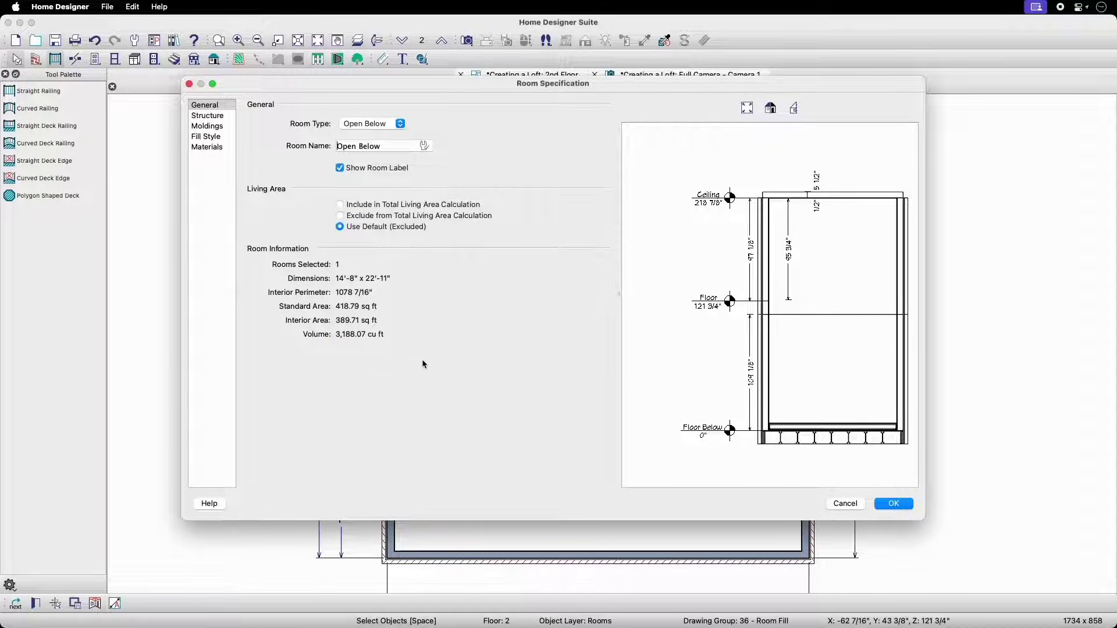
click(893, 504)
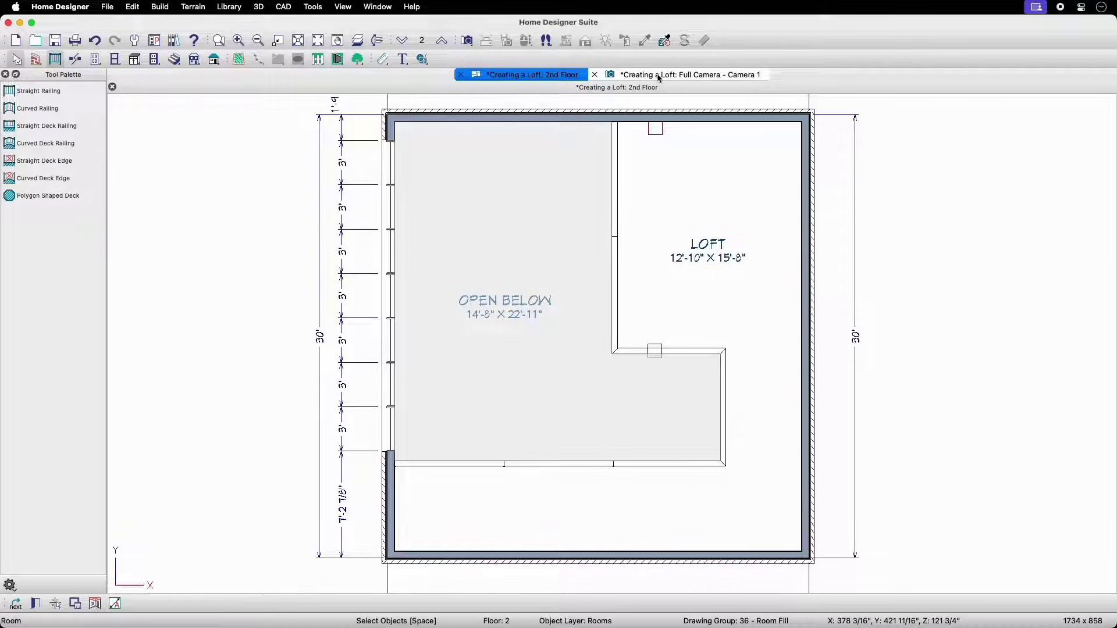
click(687, 74)
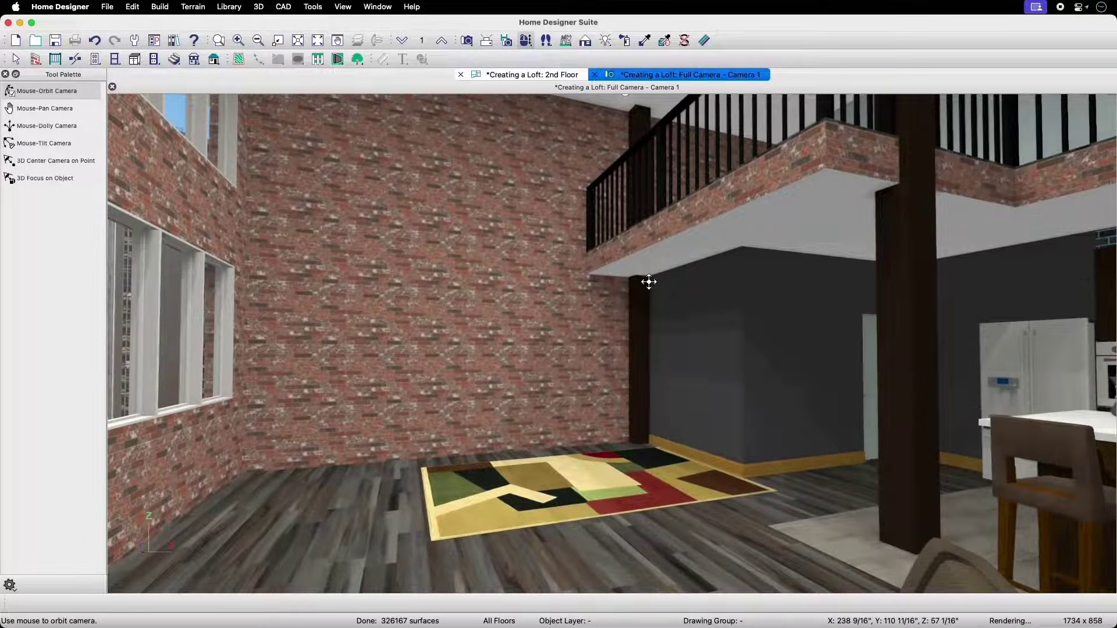
click(530, 74)
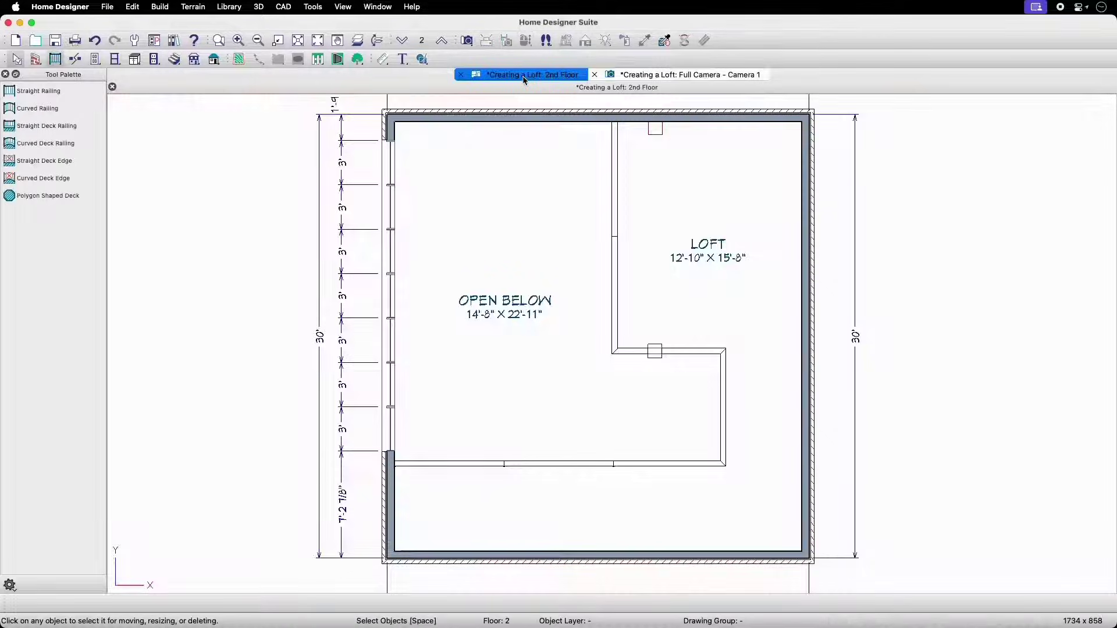
mouse_move(595, 148)
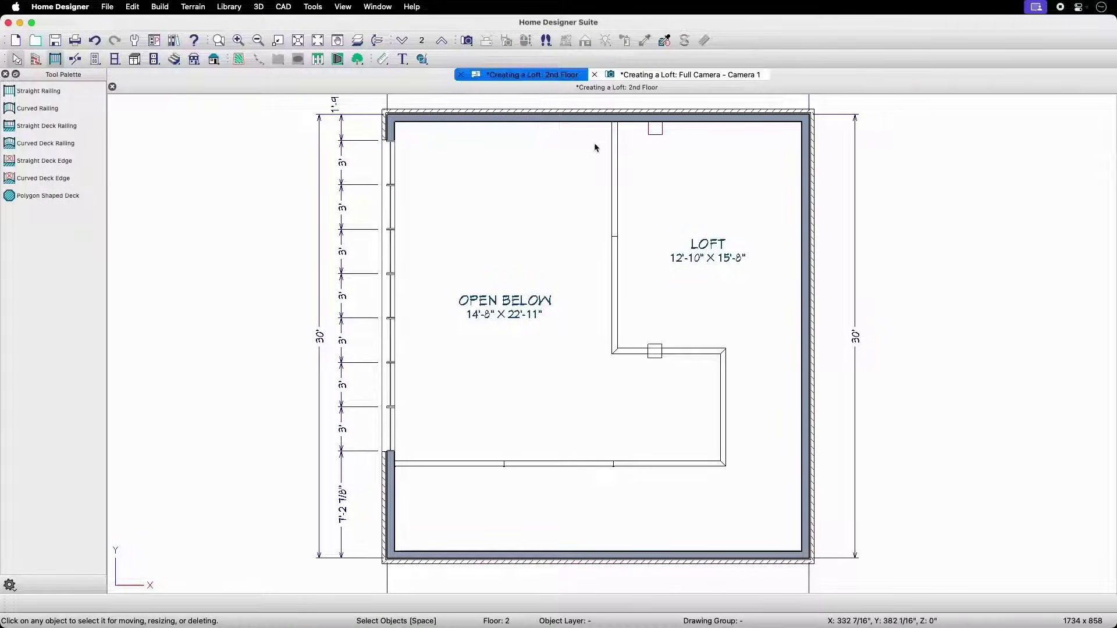
mouse_move(267, 148)
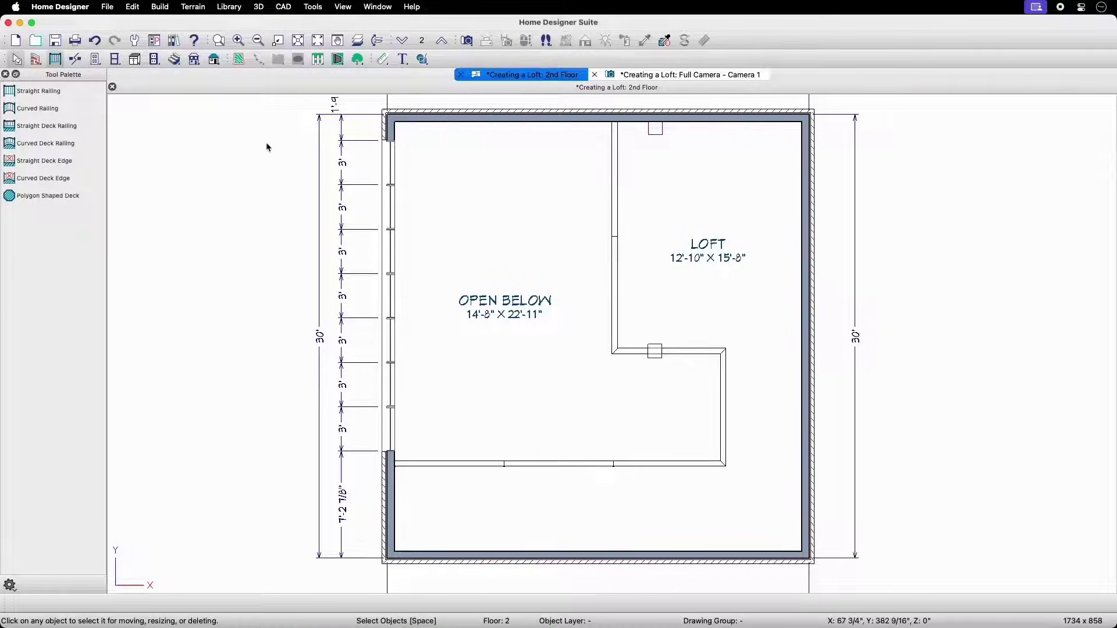
mouse_move(173, 59)
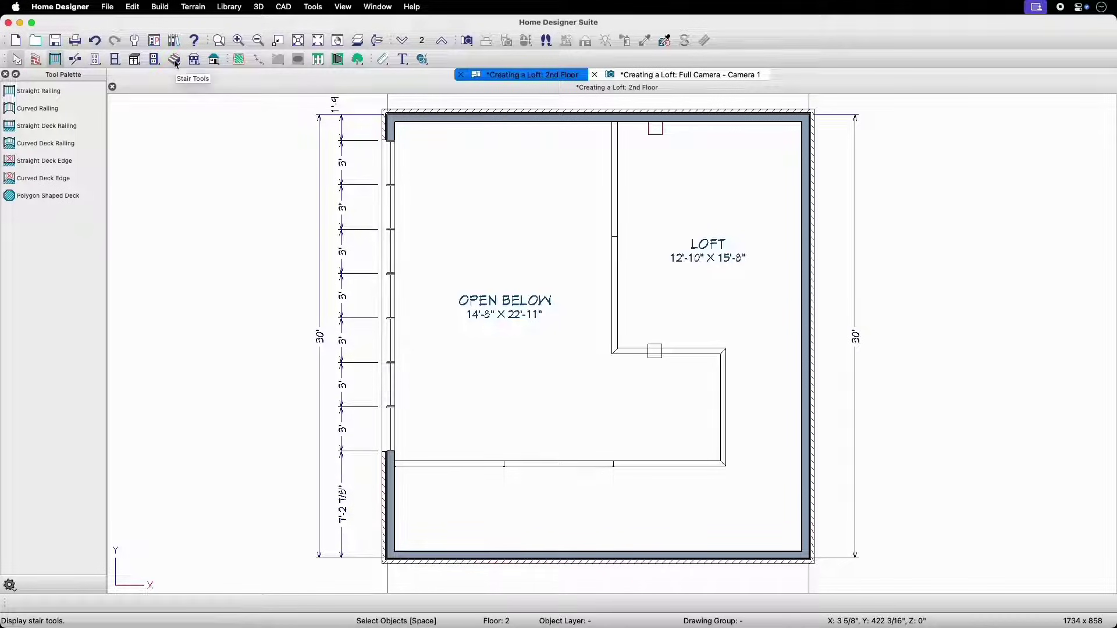
Activate the L-Shaped Stair tool from Build > Stairs
click(174, 60)
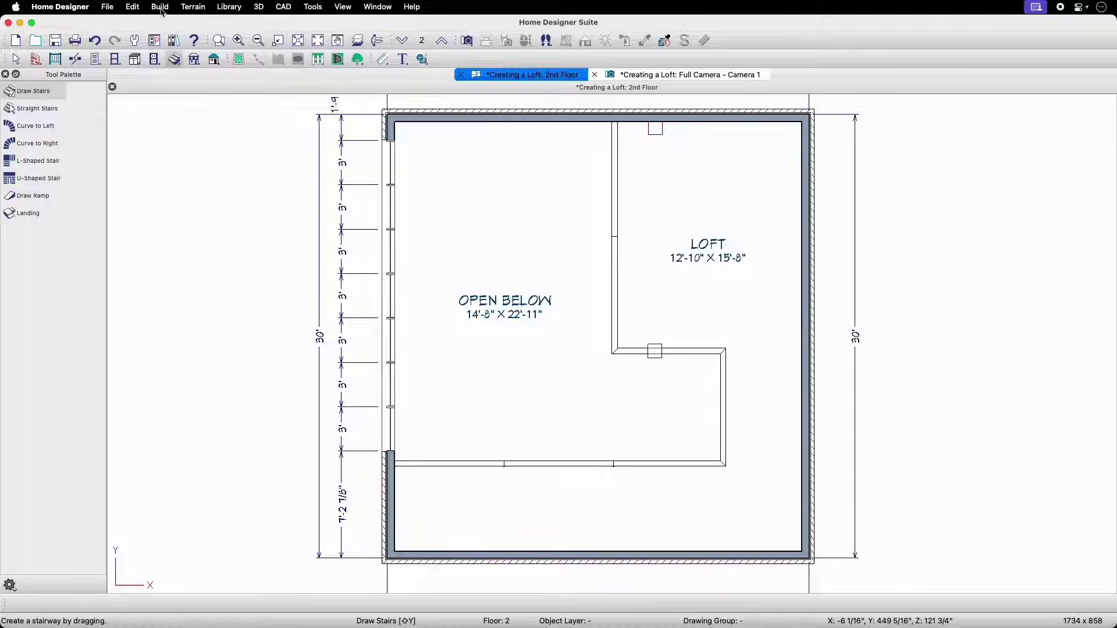
click(159, 7)
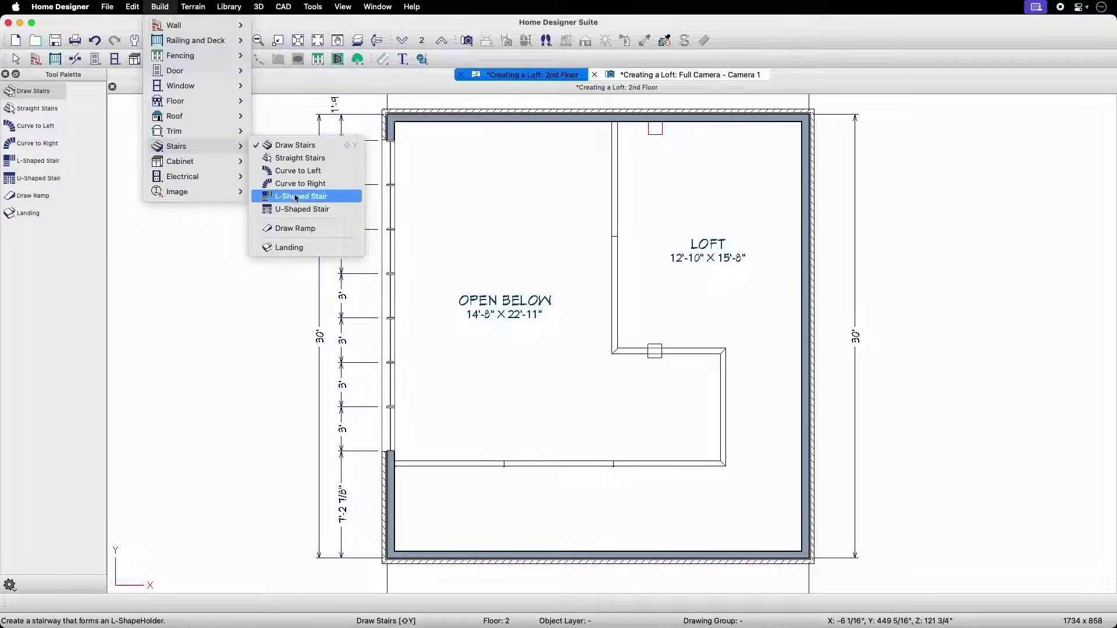
mouse_move(433, 201)
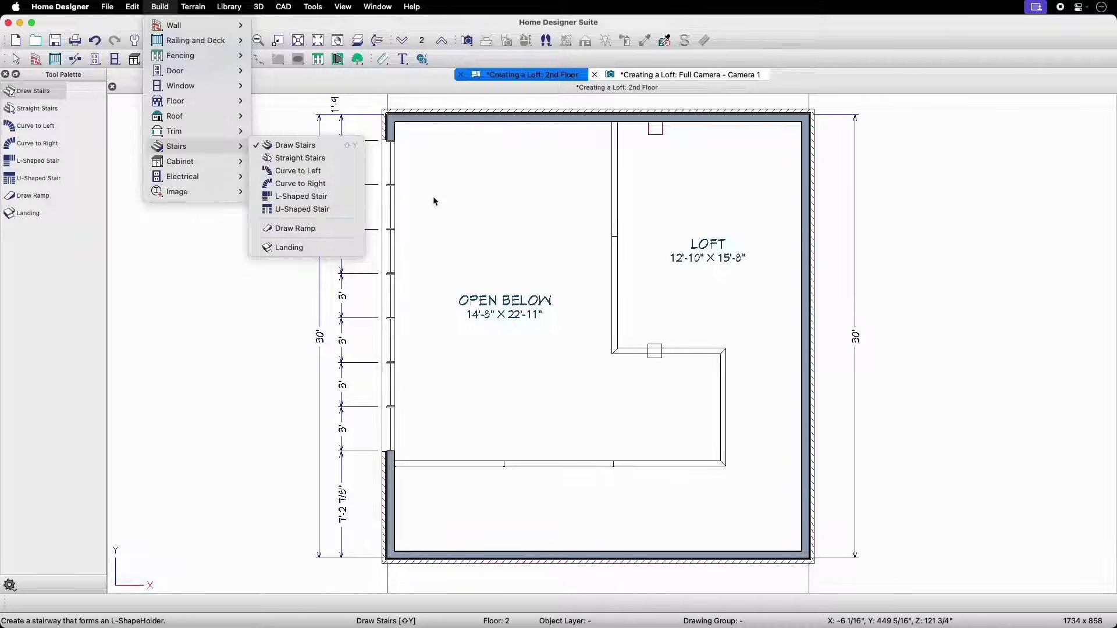
click(295, 144)
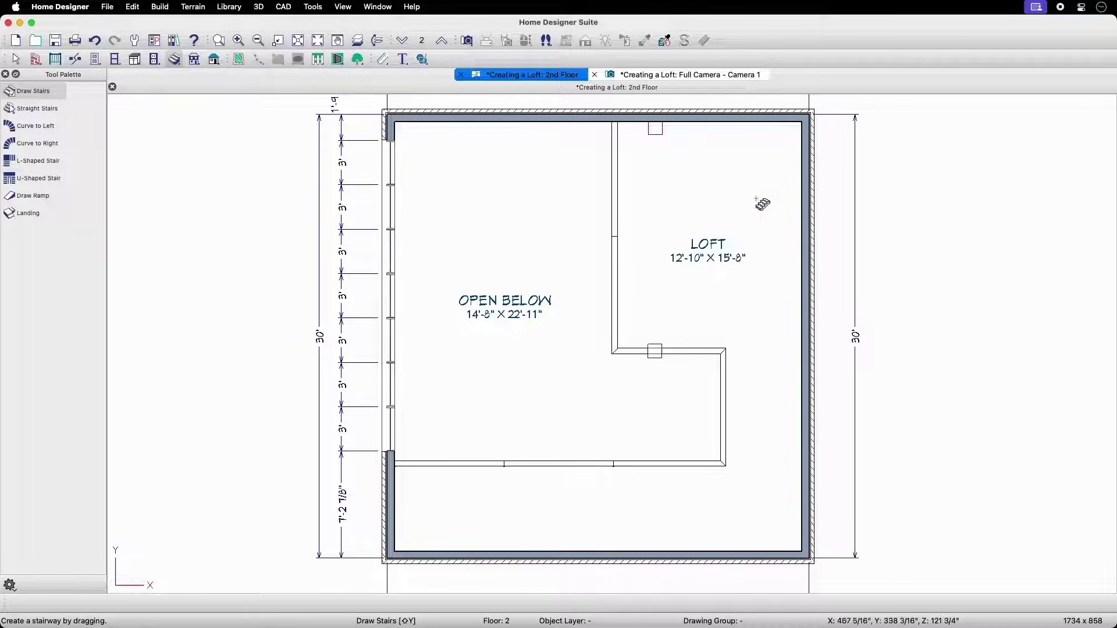
mouse_move(552, 249)
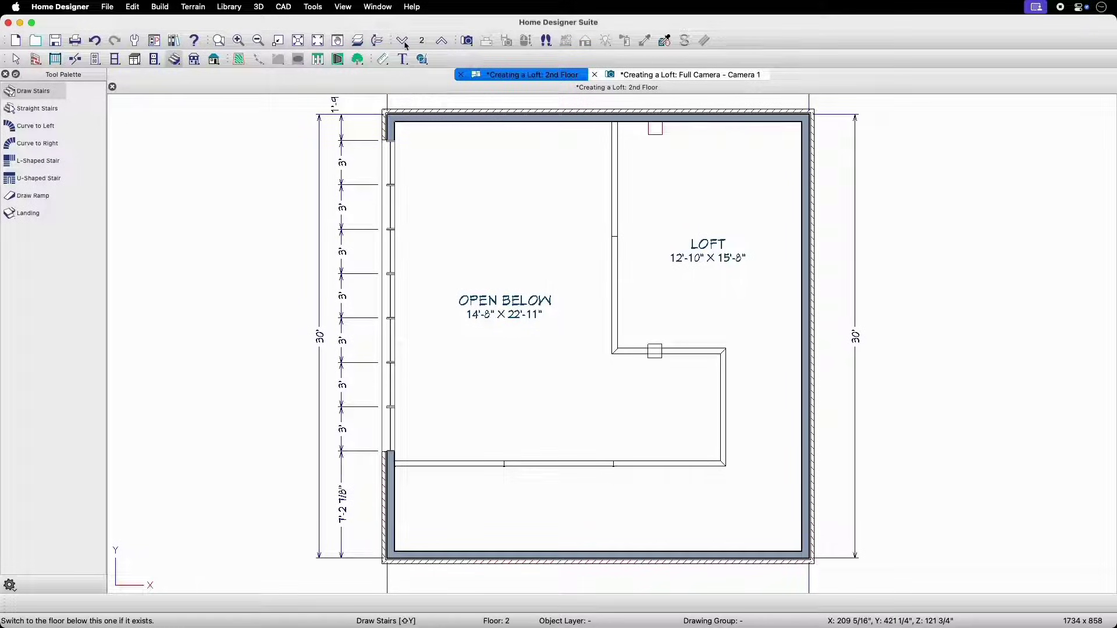
mouse_move(383, 41)
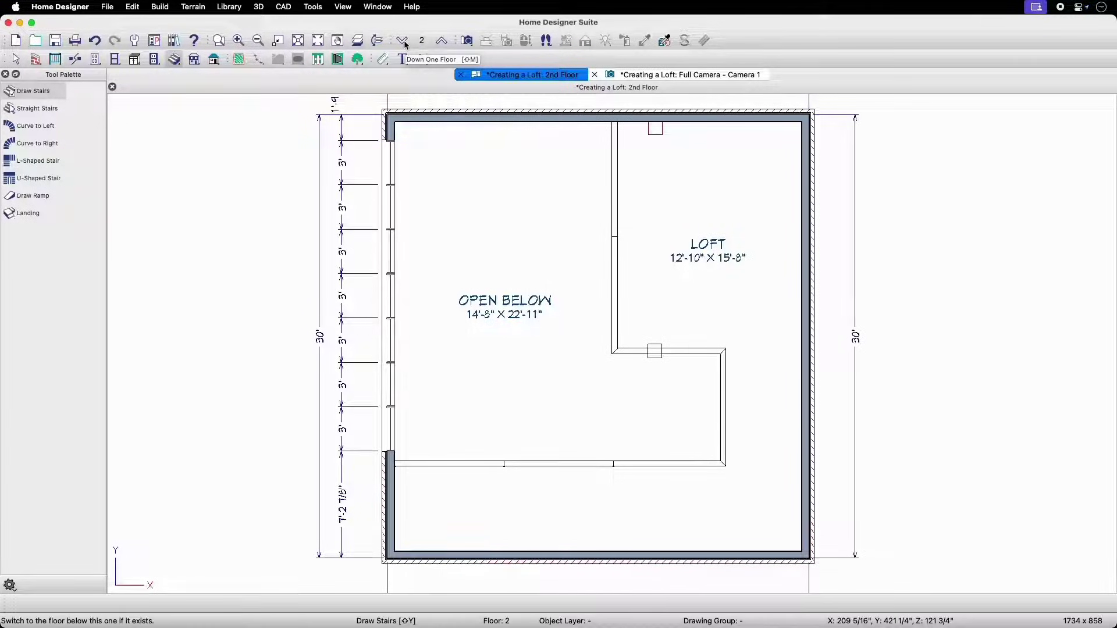
click(403, 41)
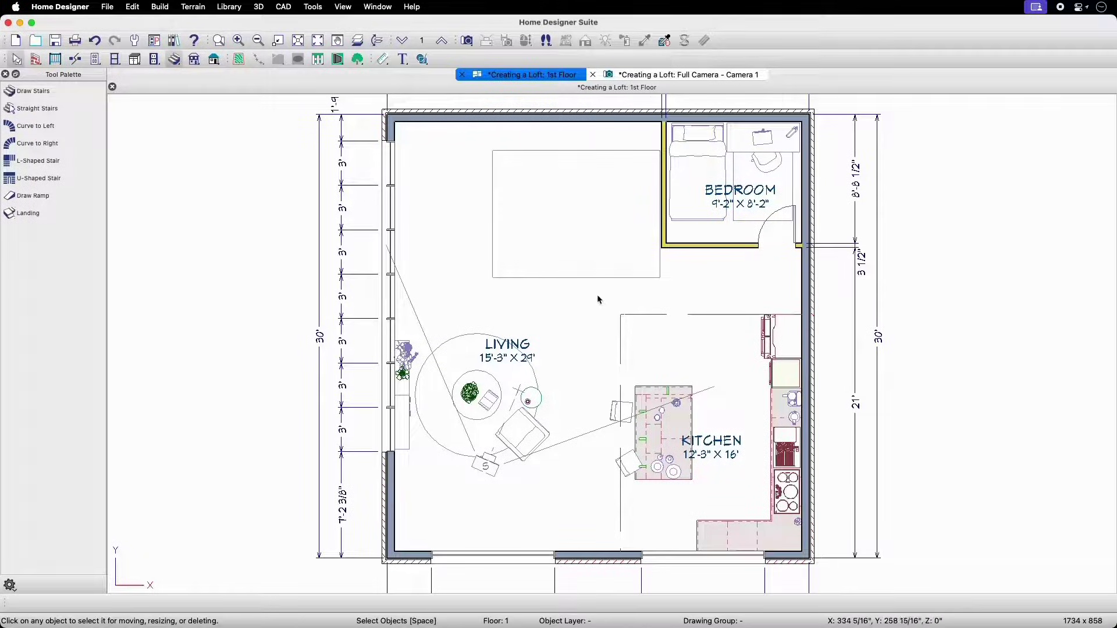
mouse_move(622, 299)
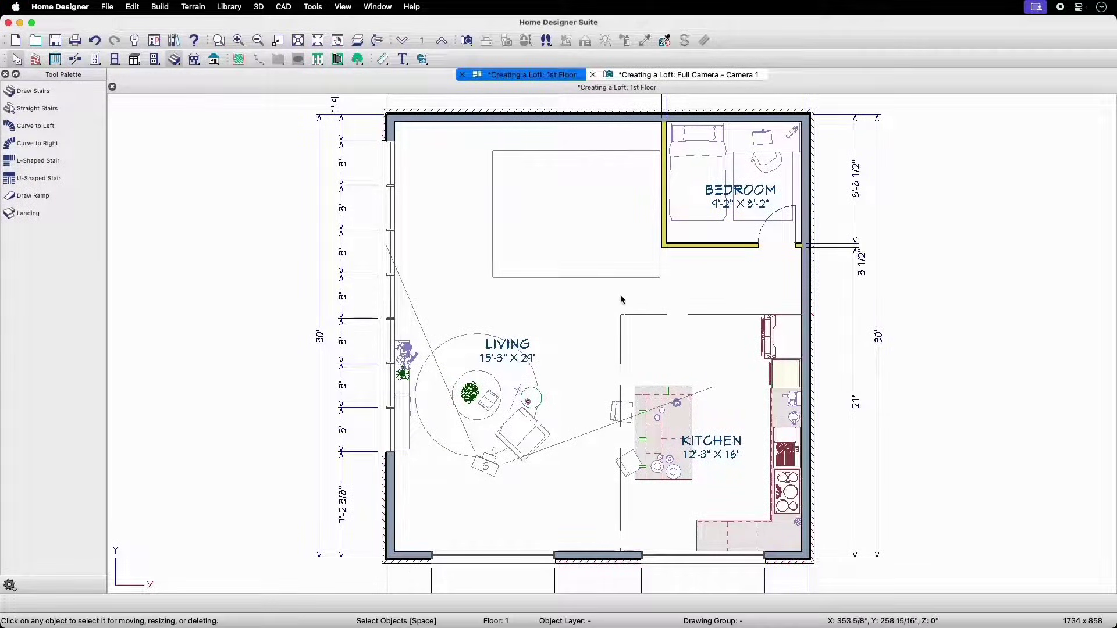
mouse_move(622, 250)
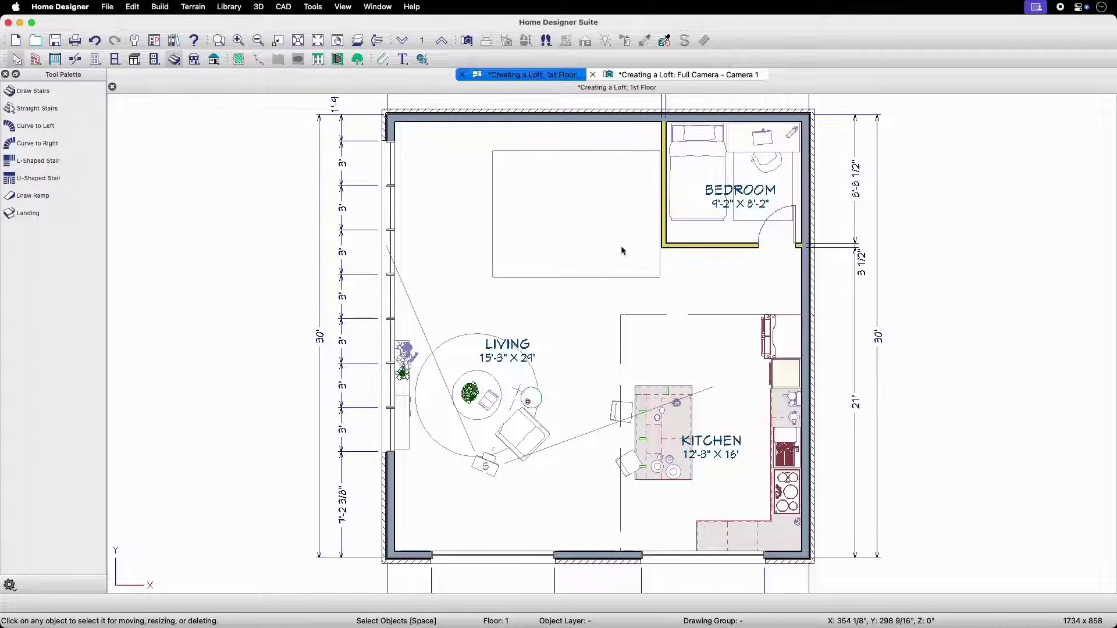
mouse_move(621, 184)
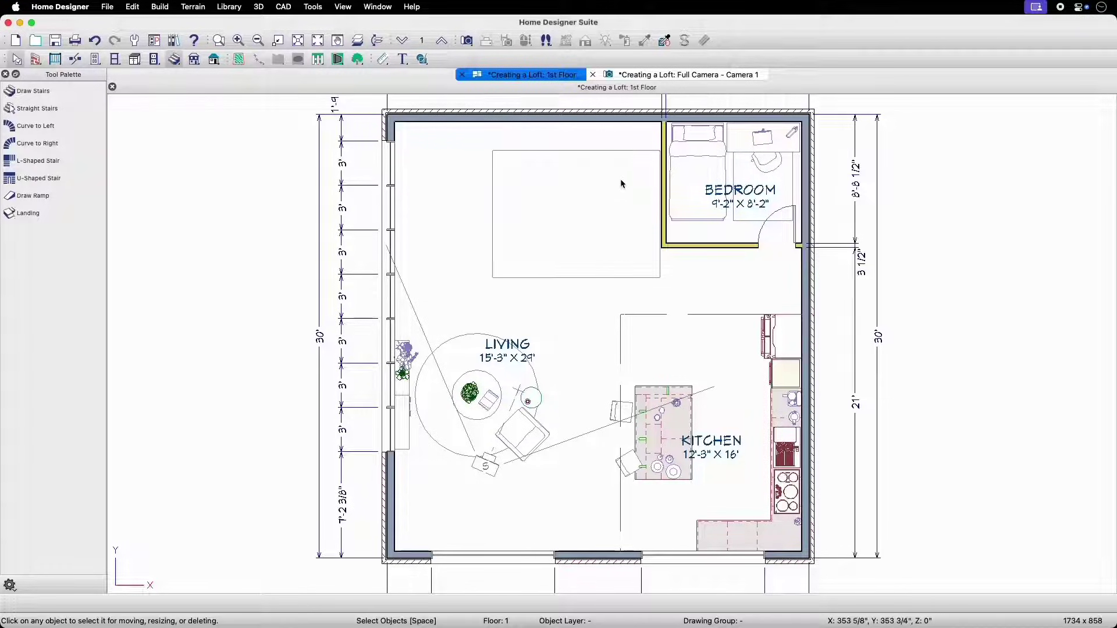
mouse_move(630, 246)
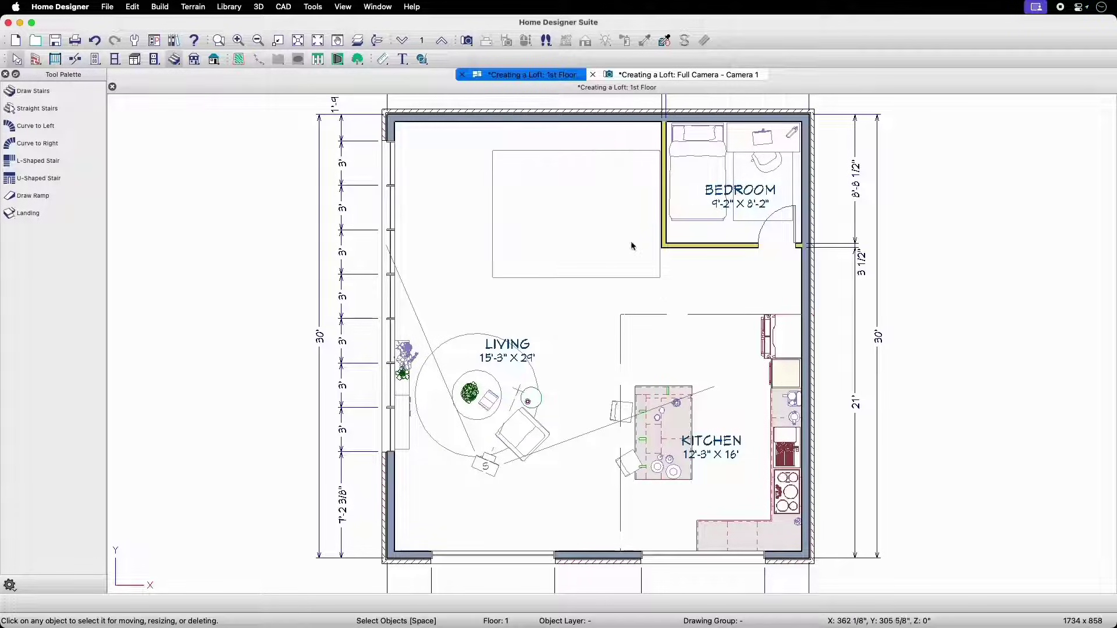
mouse_move(618, 261)
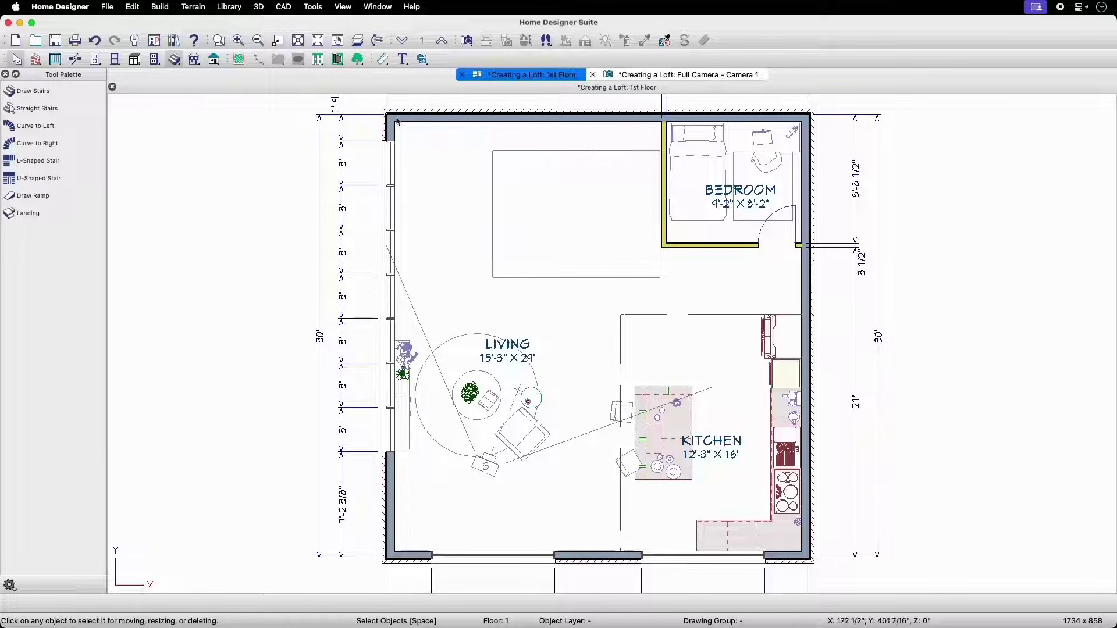
mouse_move(358, 41)
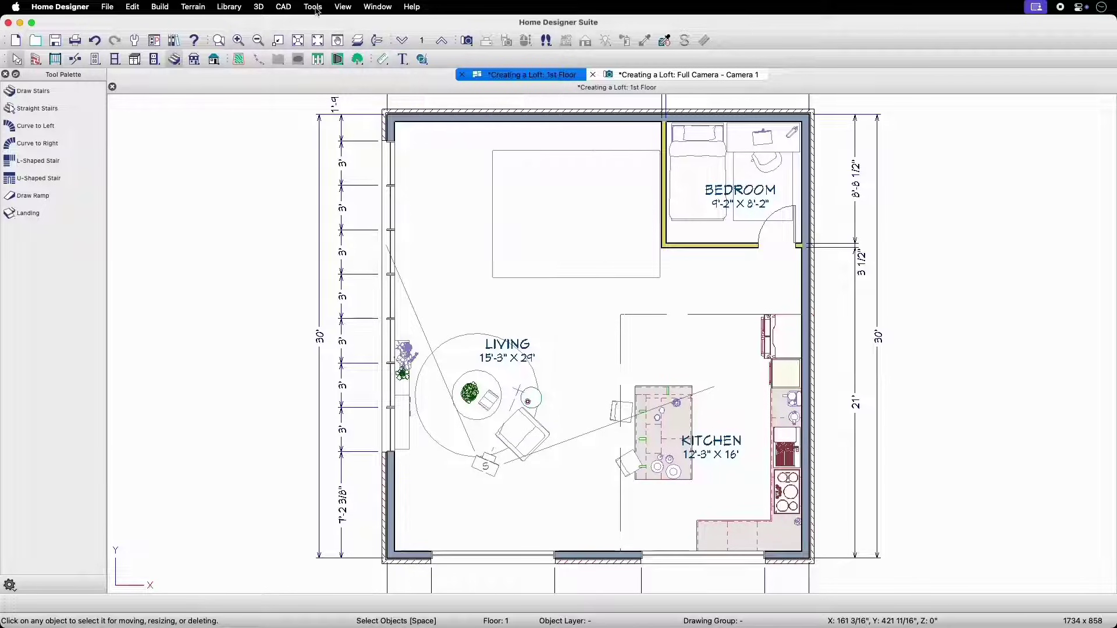
Turn on Reference Display to overlay the 2nd floor outlines on the 1st floor plan
click(313, 7)
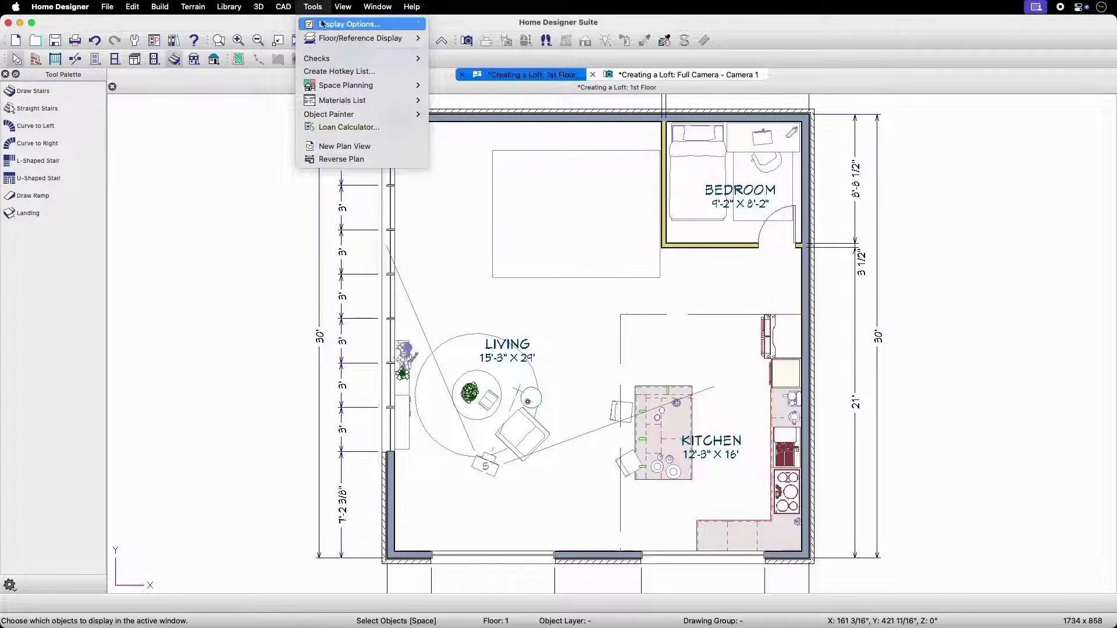
mouse_move(359, 38)
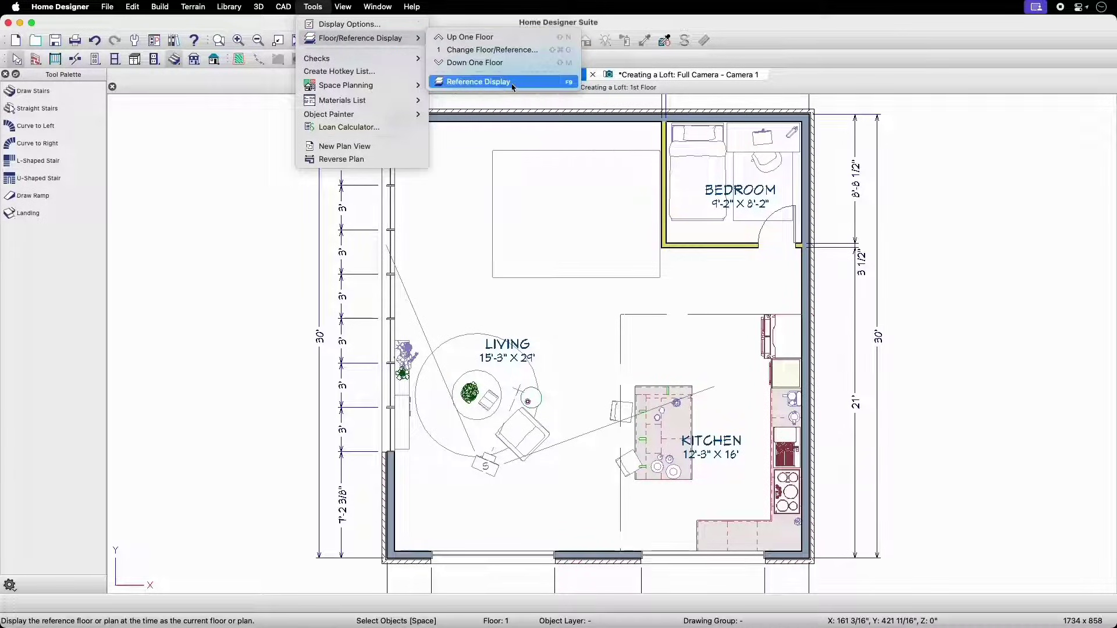
click(478, 81)
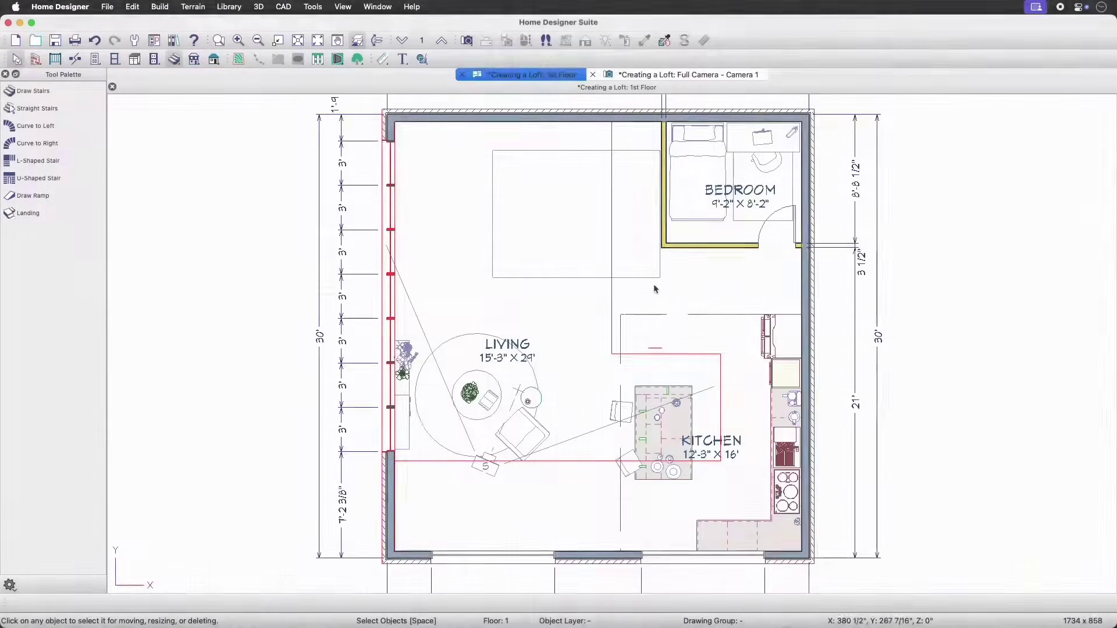
Start an L-shaped staircase in the upper-left corner, accepting the default New Shaped Staircase settings
click(38, 178)
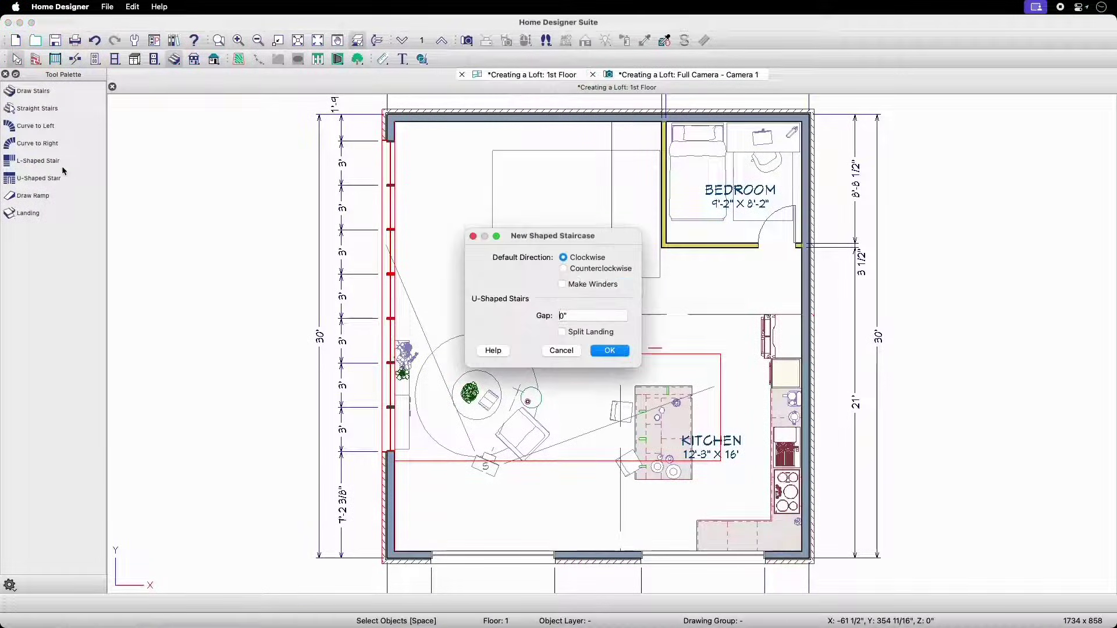
click(609, 350)
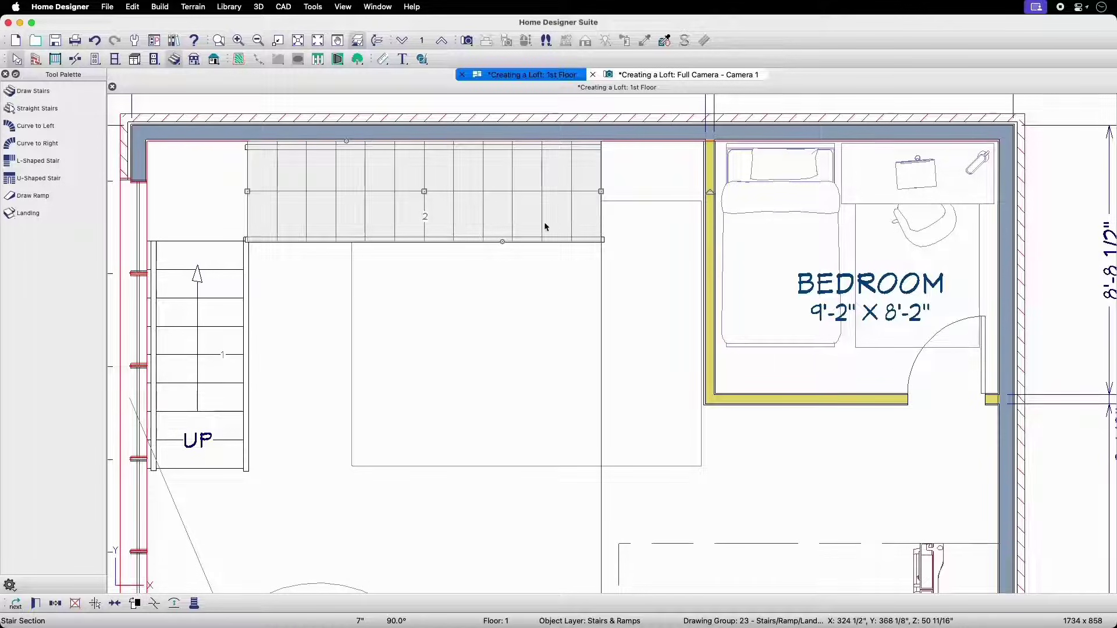
mouse_move(377, 308)
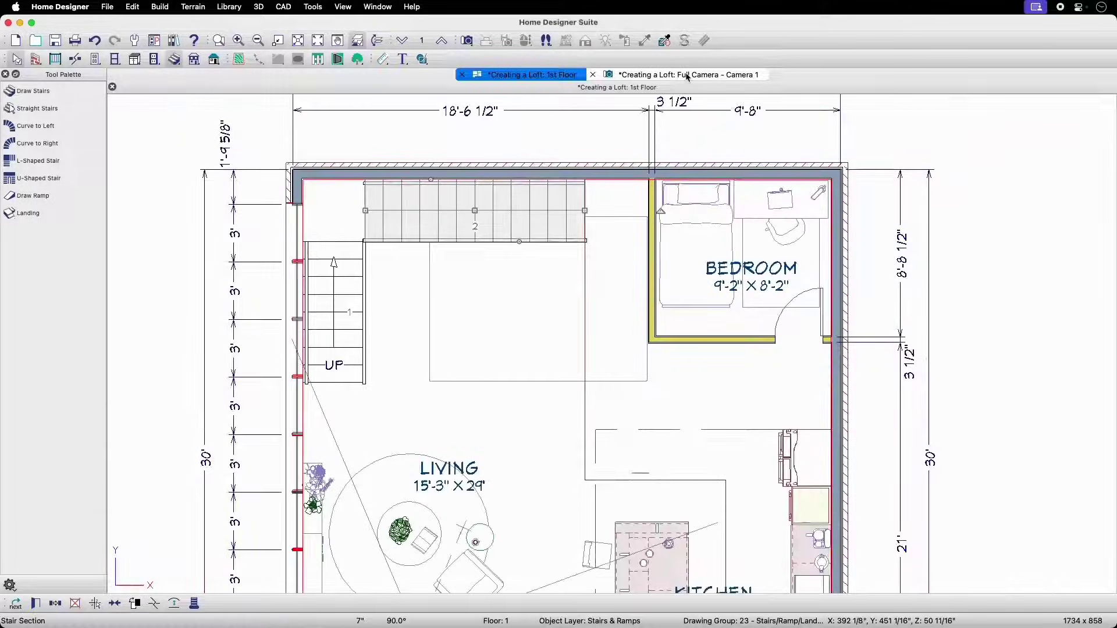
click(687, 75)
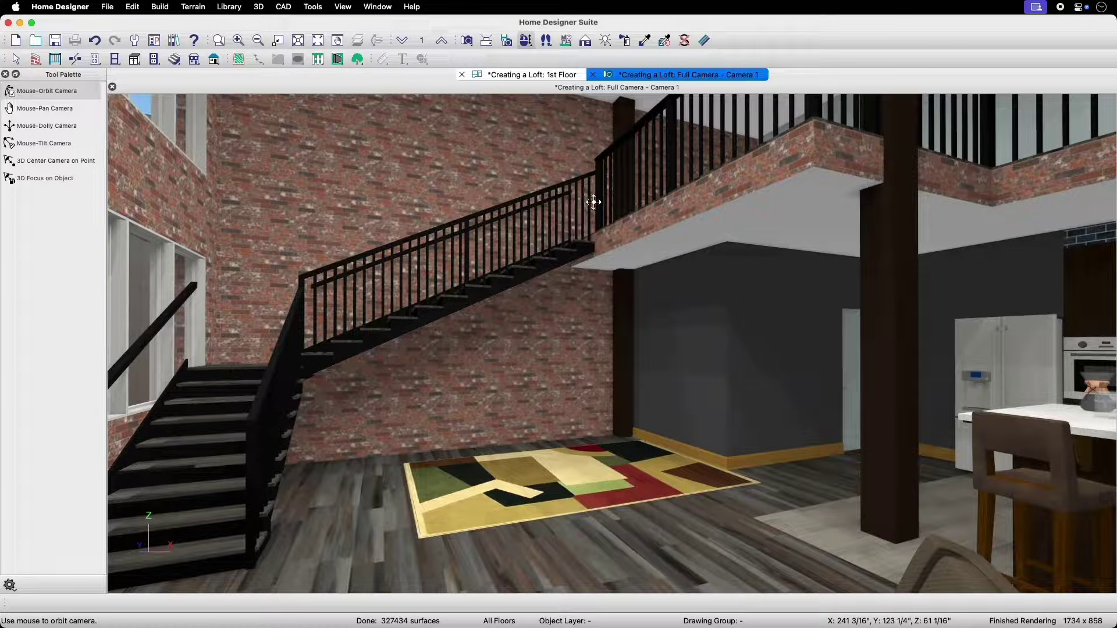
click(531, 74)
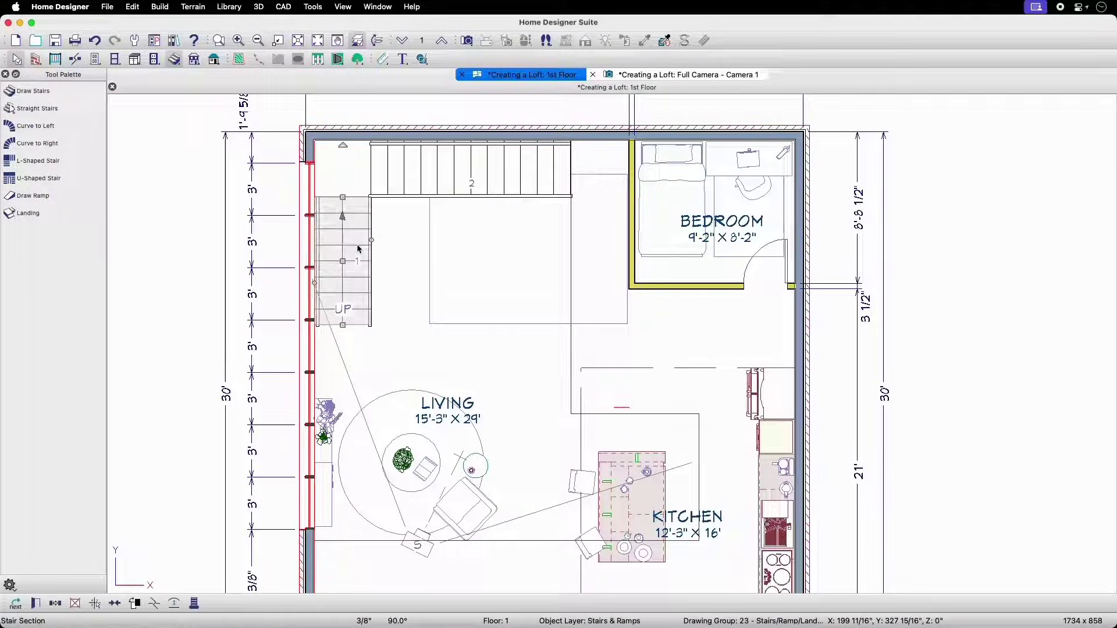
Select the staircase's lower flight along the left wall to shorten it
click(342, 324)
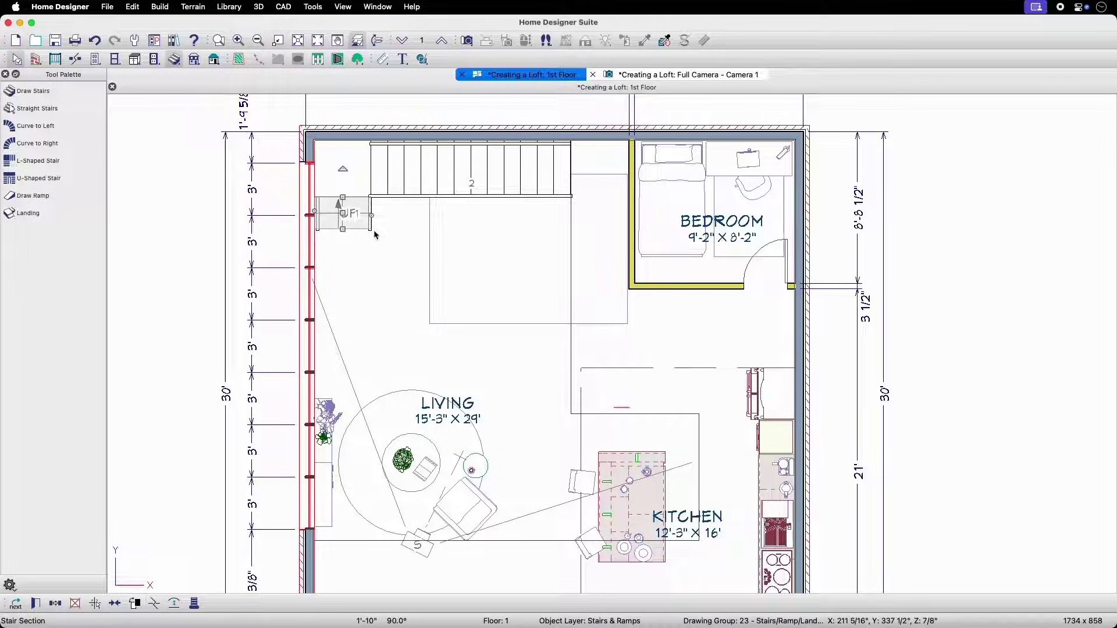
mouse_move(94, 548)
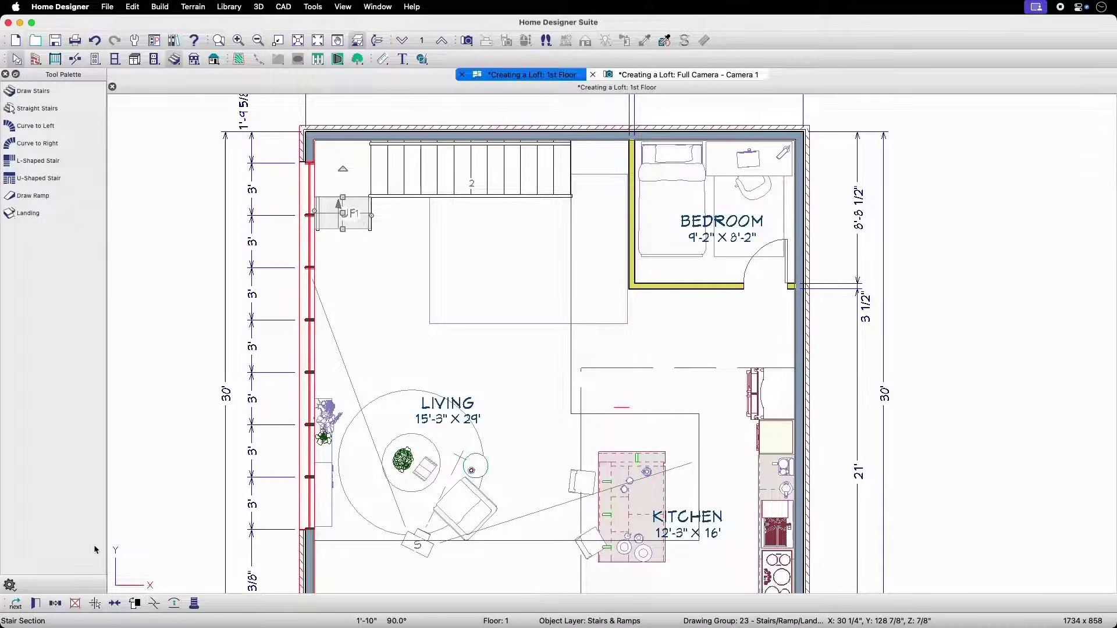
mouse_move(36, 604)
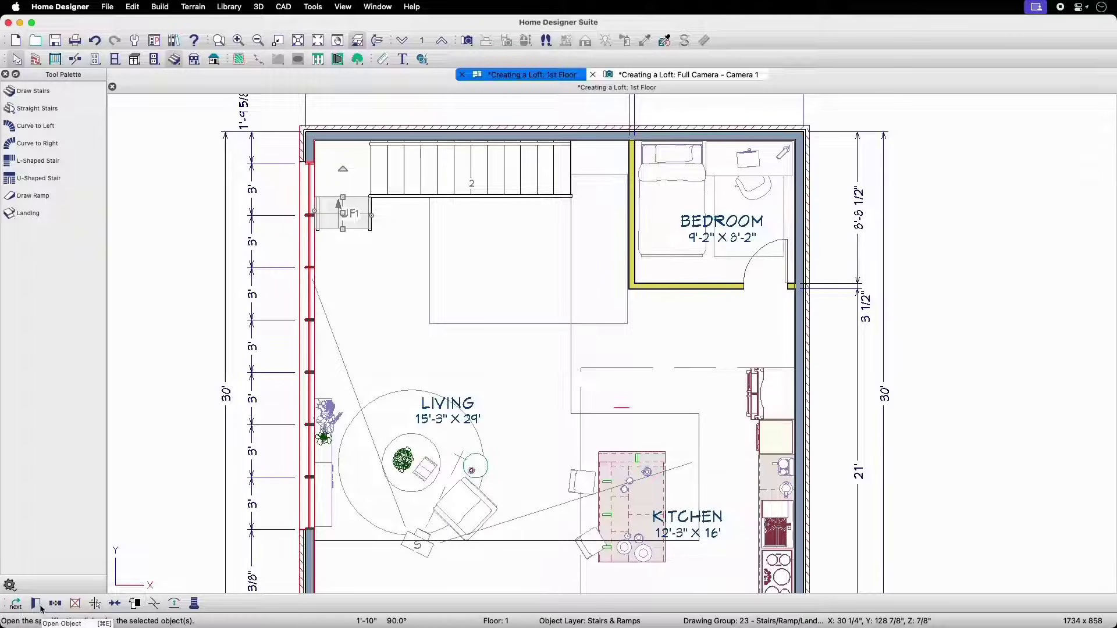
Turn off the staircase's left Handrail Against Wall in its Railing specification
click(36, 604)
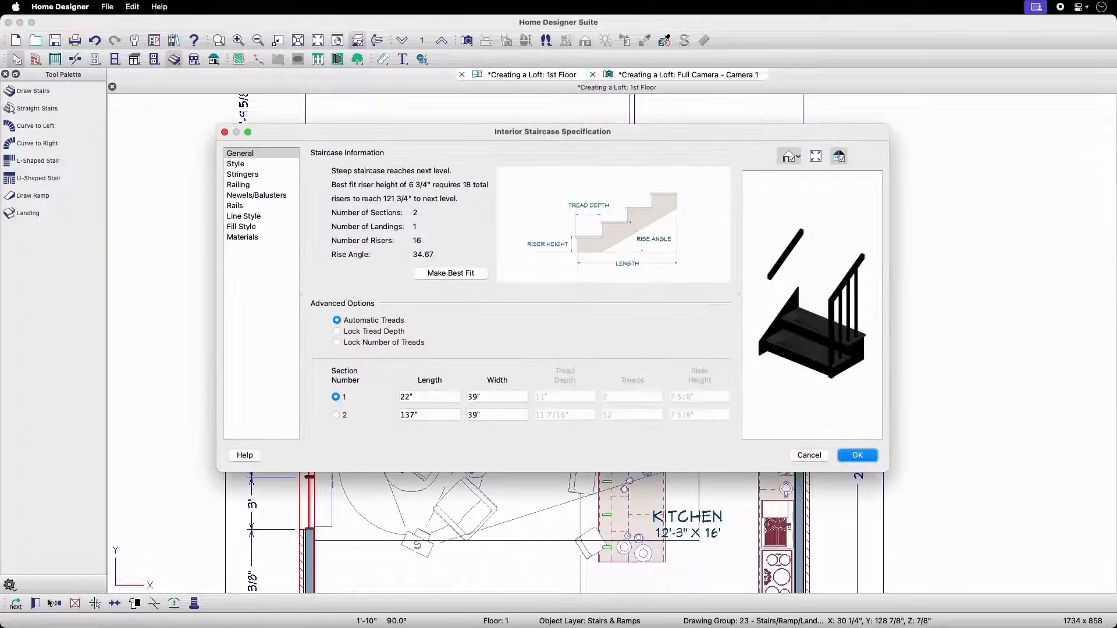
click(238, 185)
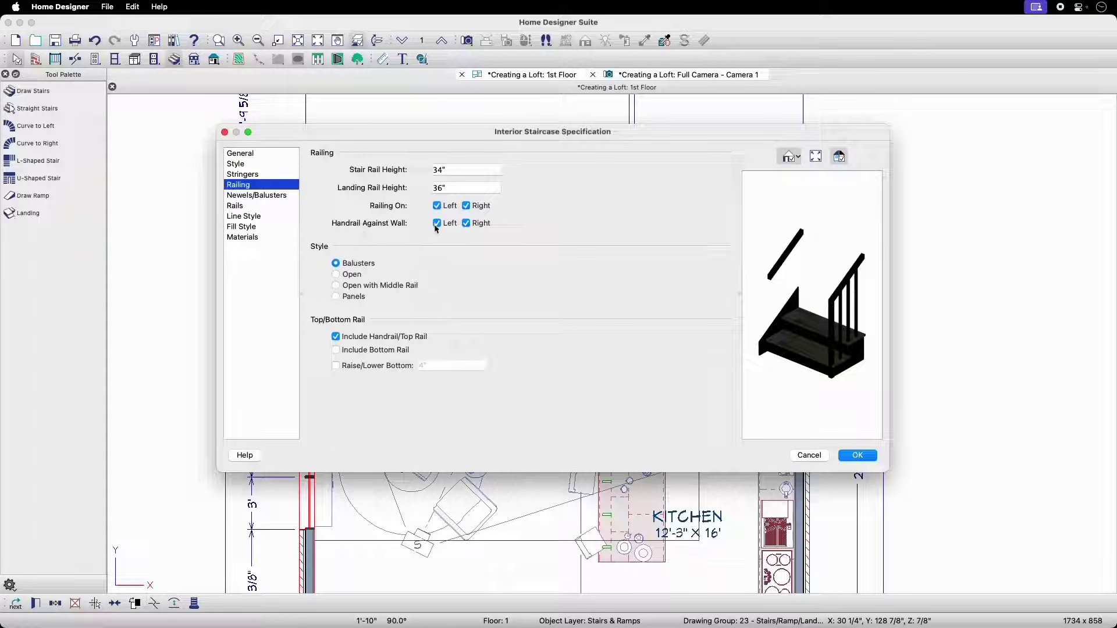
click(436, 223)
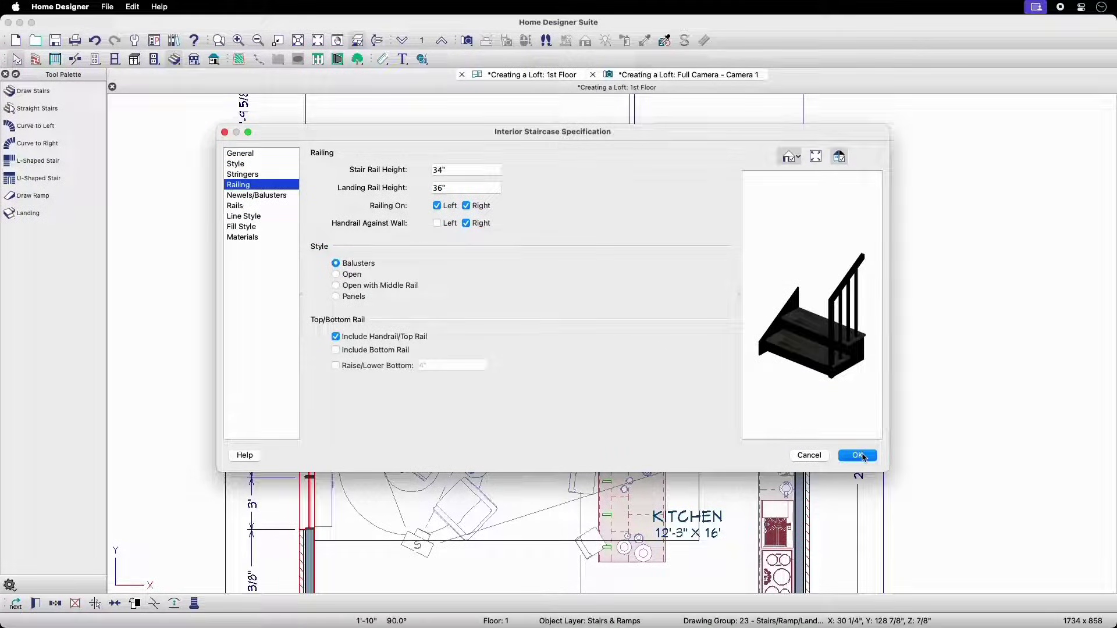
click(858, 455)
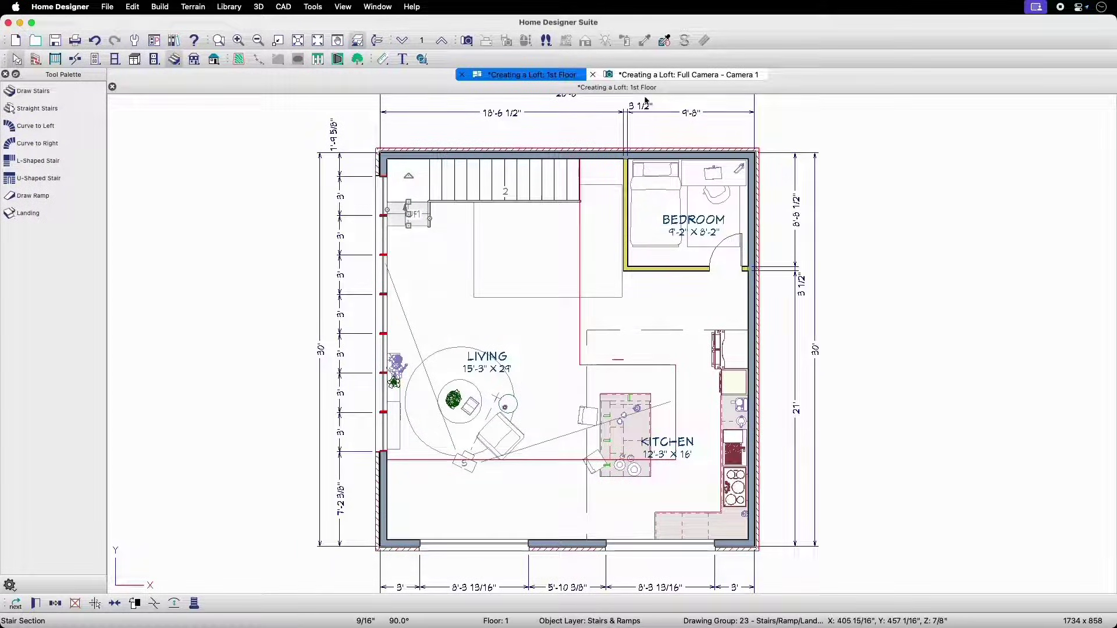
Switch to the Full Camera - Camera 1 view to see the revised staircase in 3D
click(688, 75)
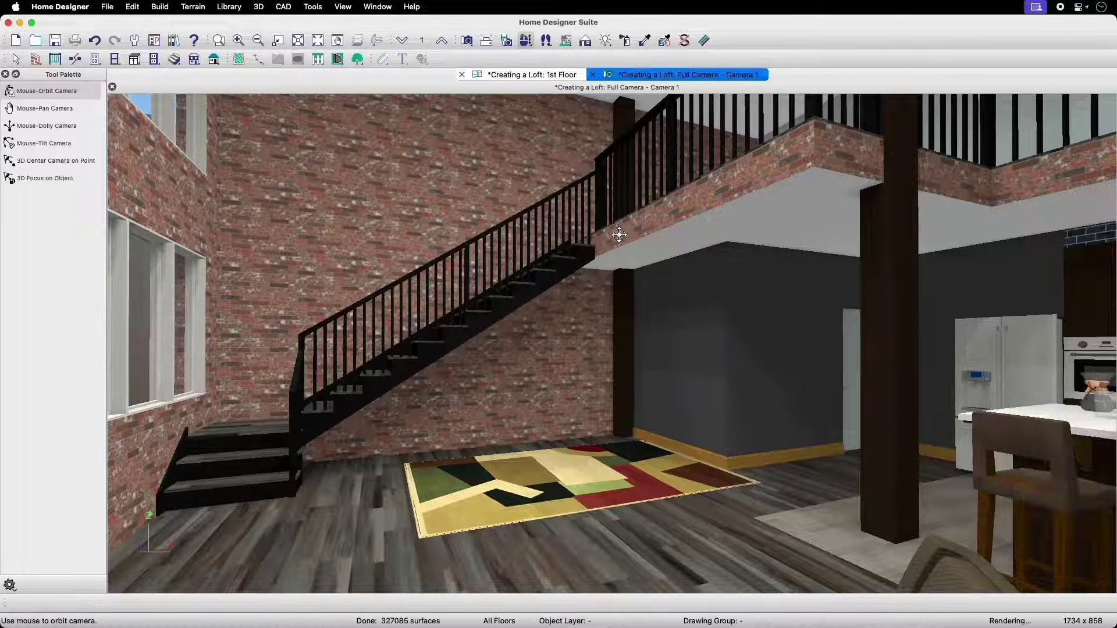